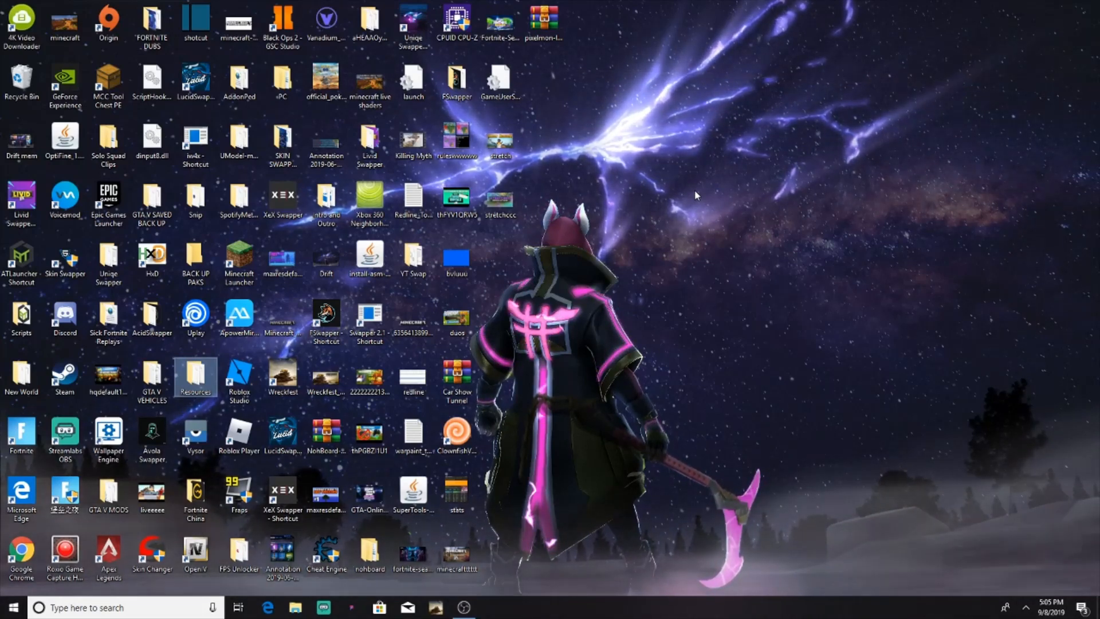
{"action": "mouse_move", "coordinate": [821, 409]}
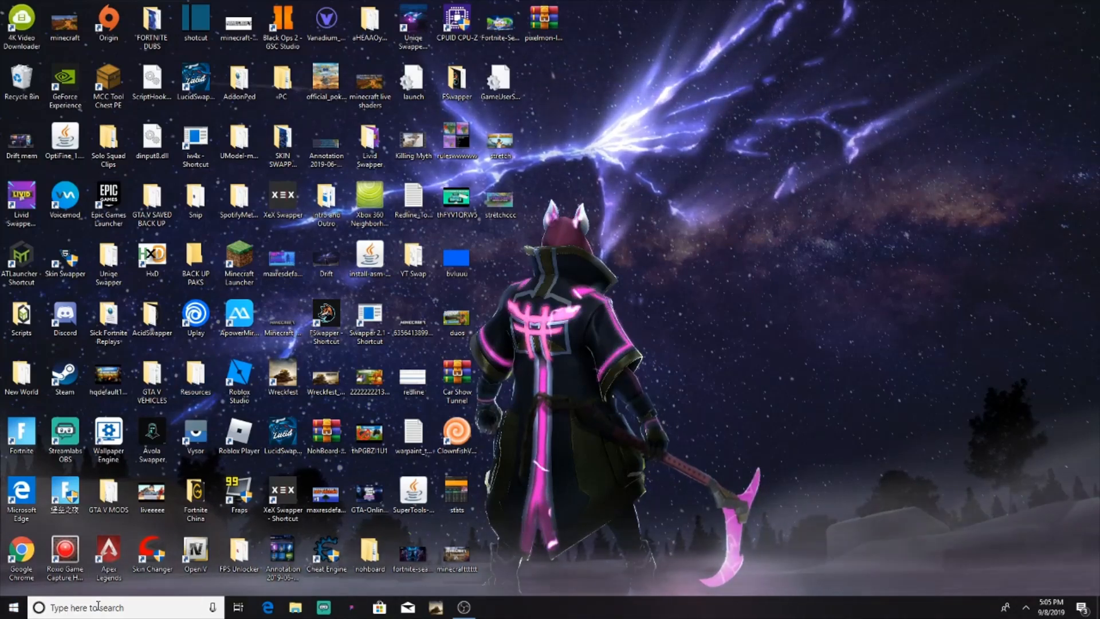
- Run %appdata from Windows Search to open the AppData folder in File Explorer
{"action": "type", "text": "%"}
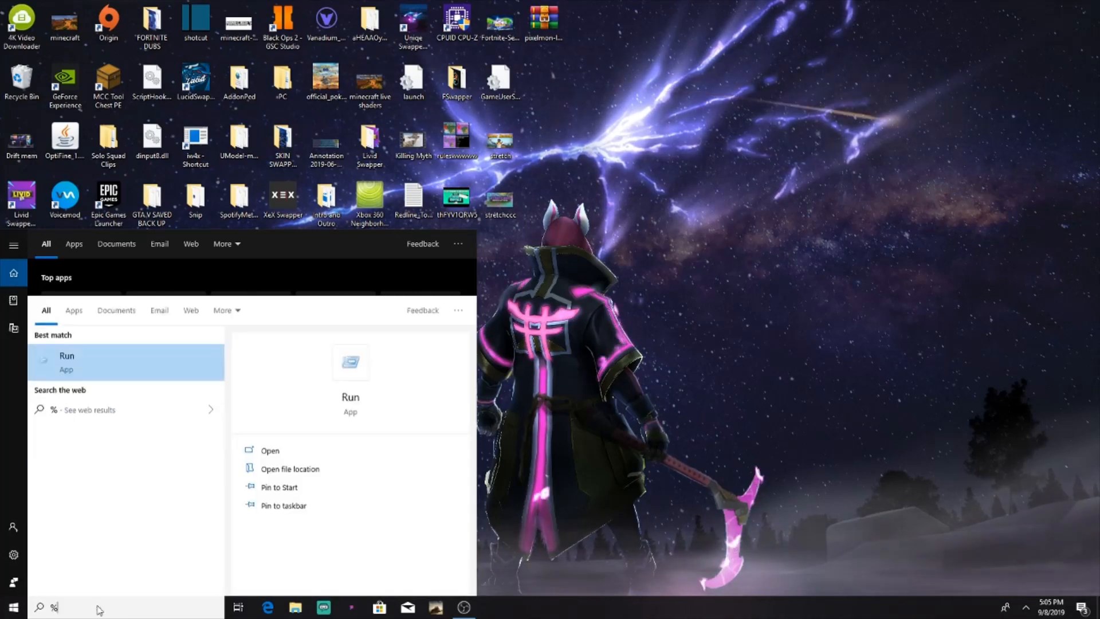
{"action": "type", "text": "appdata"}
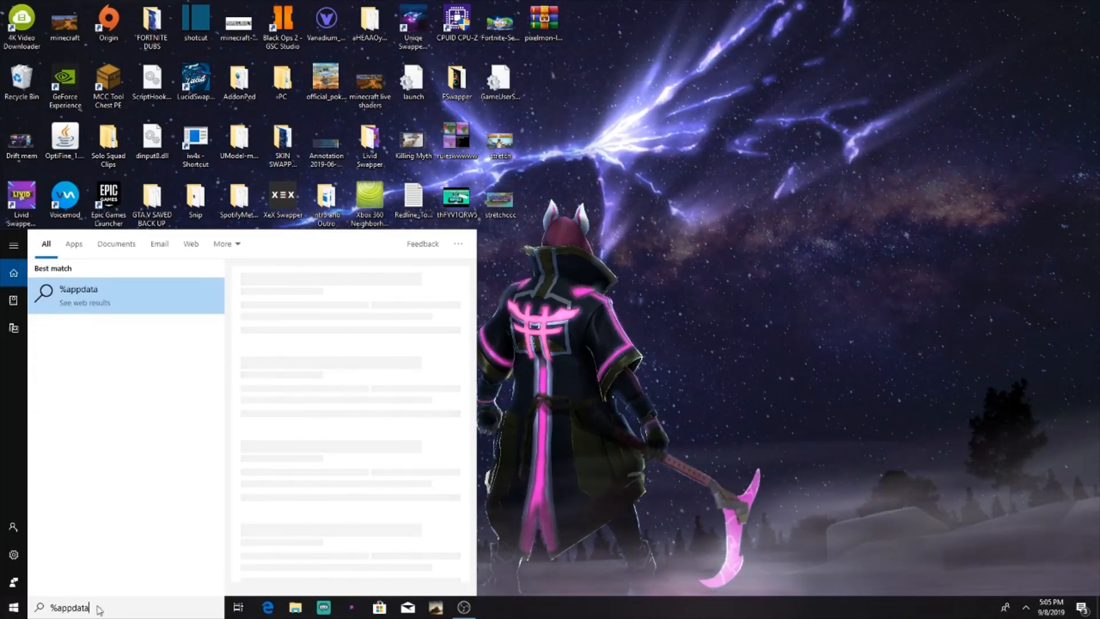
{"action": "key", "text": "enter"}
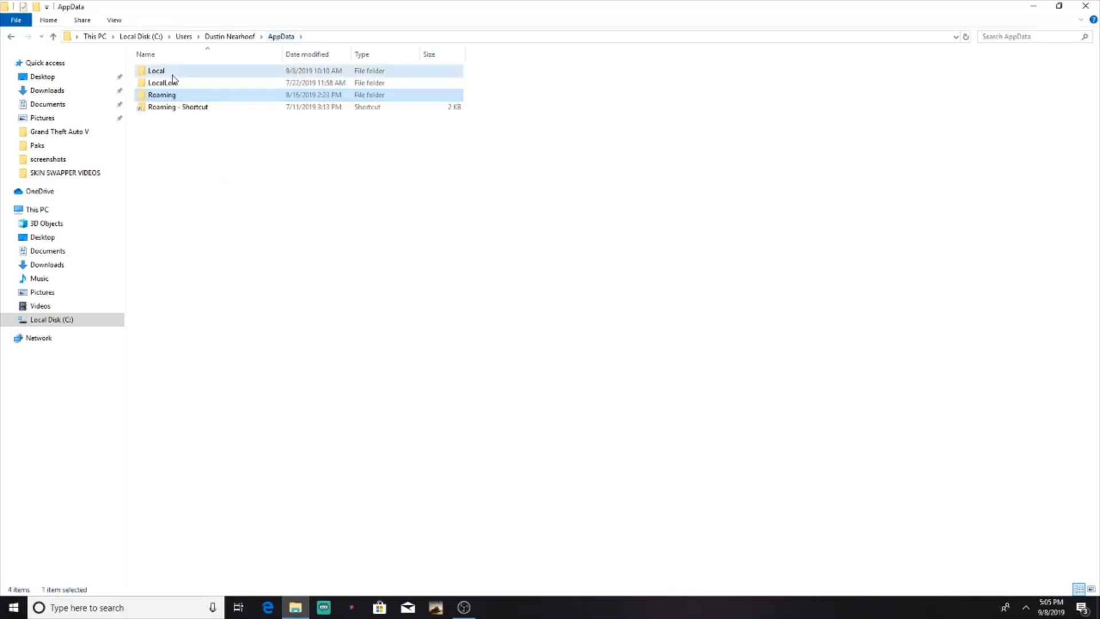
- Browse Local > FortniteGame > Saved\Config\WindowsClient and select the GameUserSettings file
{"action": "double_click", "coordinate": [156, 70]}
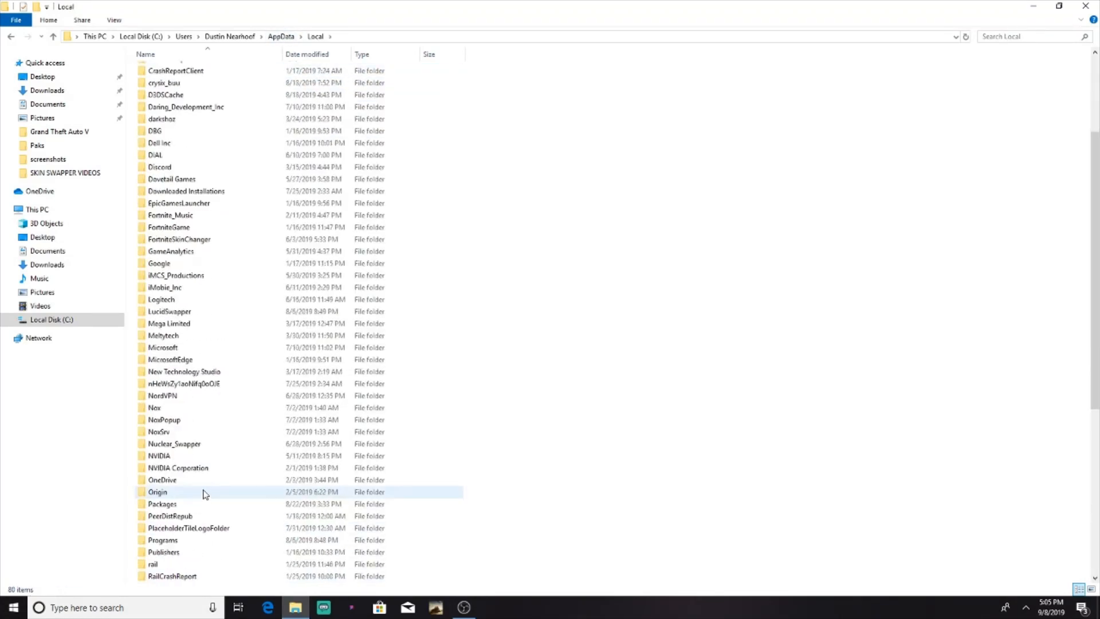
{"action": "scroll", "scroll_direction": "down", "scroll_amount": 3}
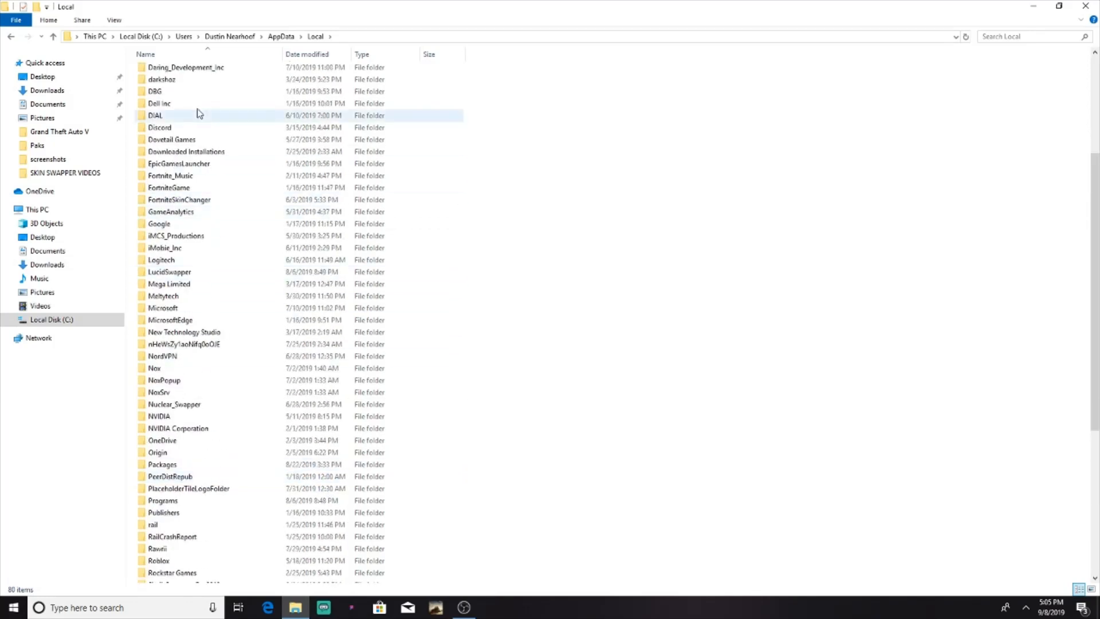
{"action": "left_click", "coordinate": [169, 188]}
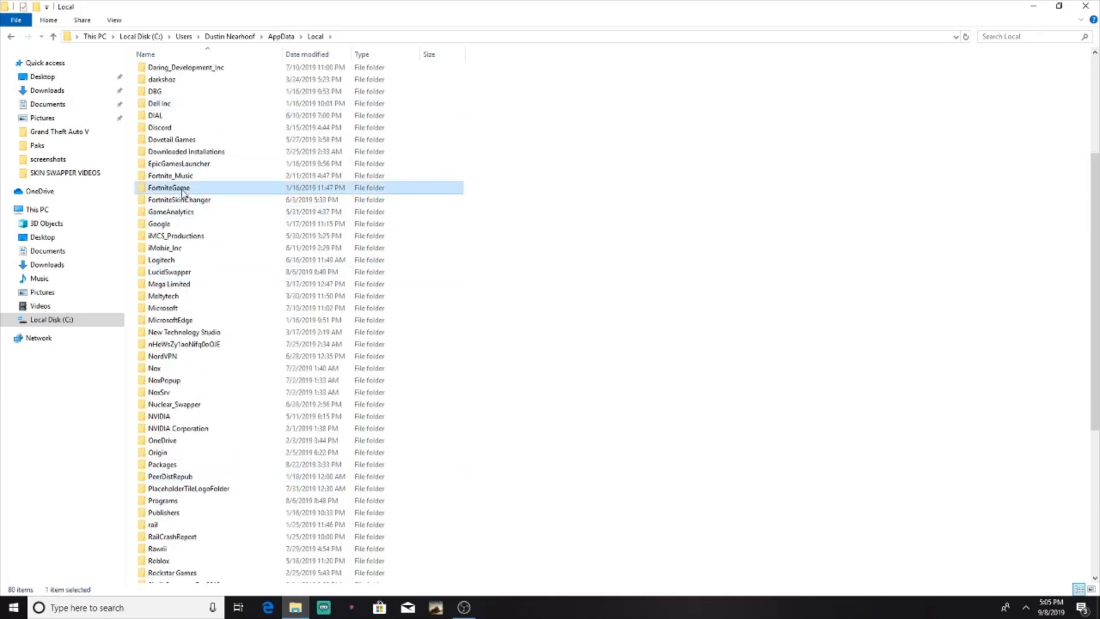
{"action": "double_click", "coordinate": [169, 188]}
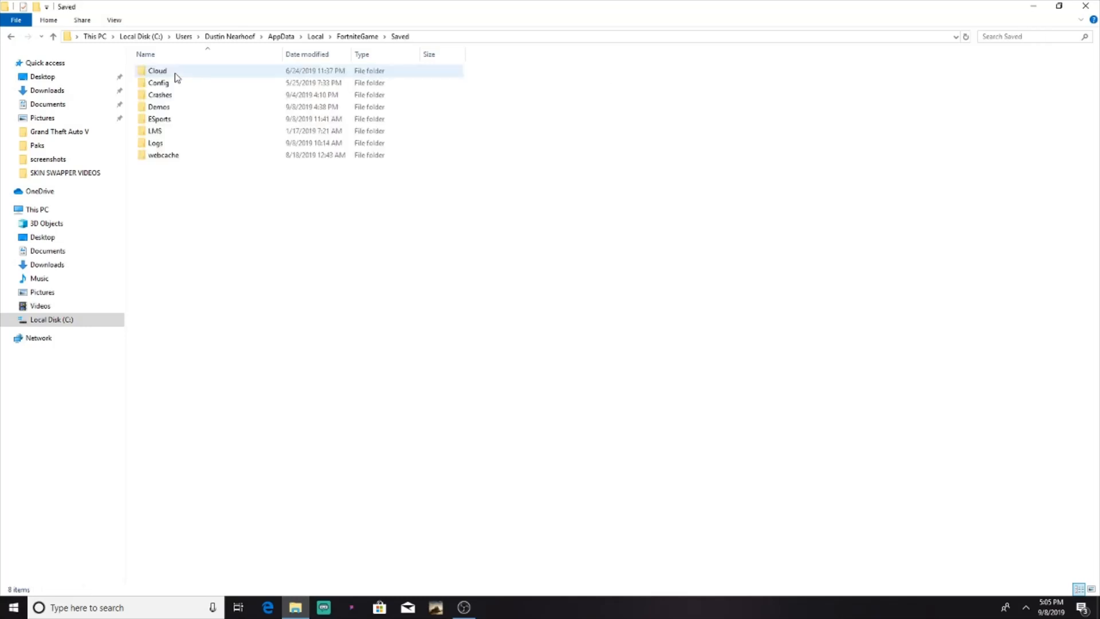
{"action": "double_click", "coordinate": [158, 82]}
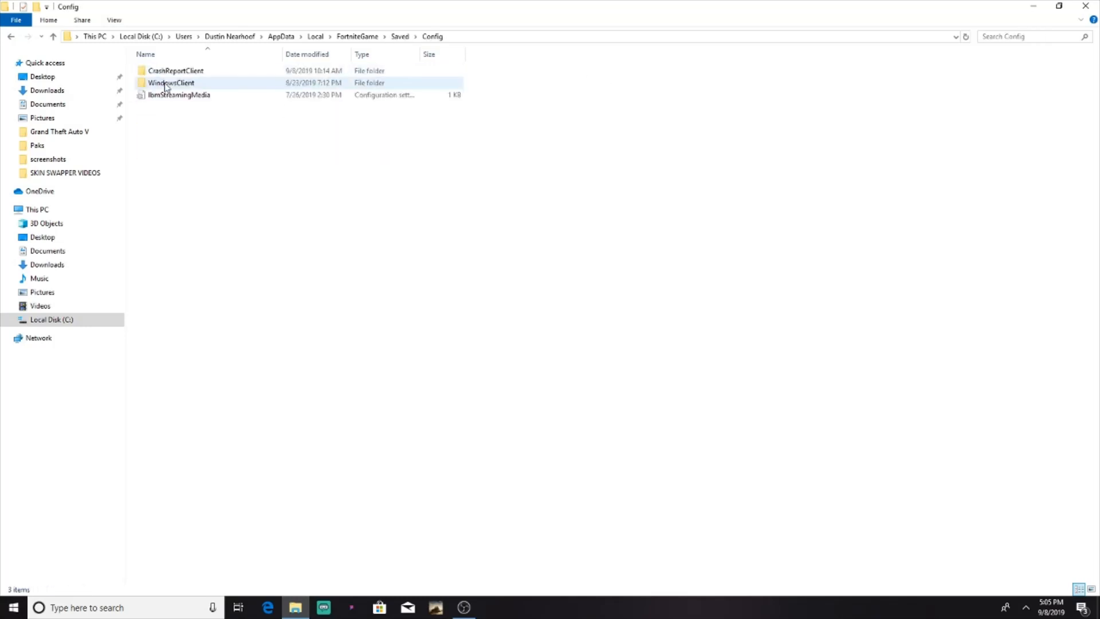
{"action": "double_click", "coordinate": [170, 82]}
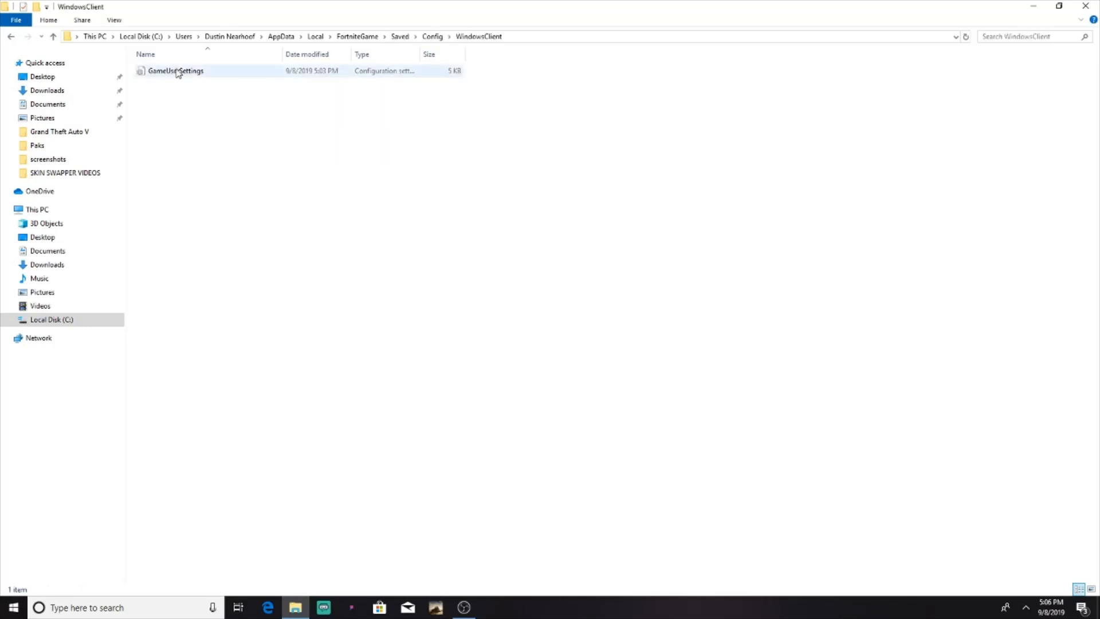
{"action": "left_click", "coordinate": [174, 71]}
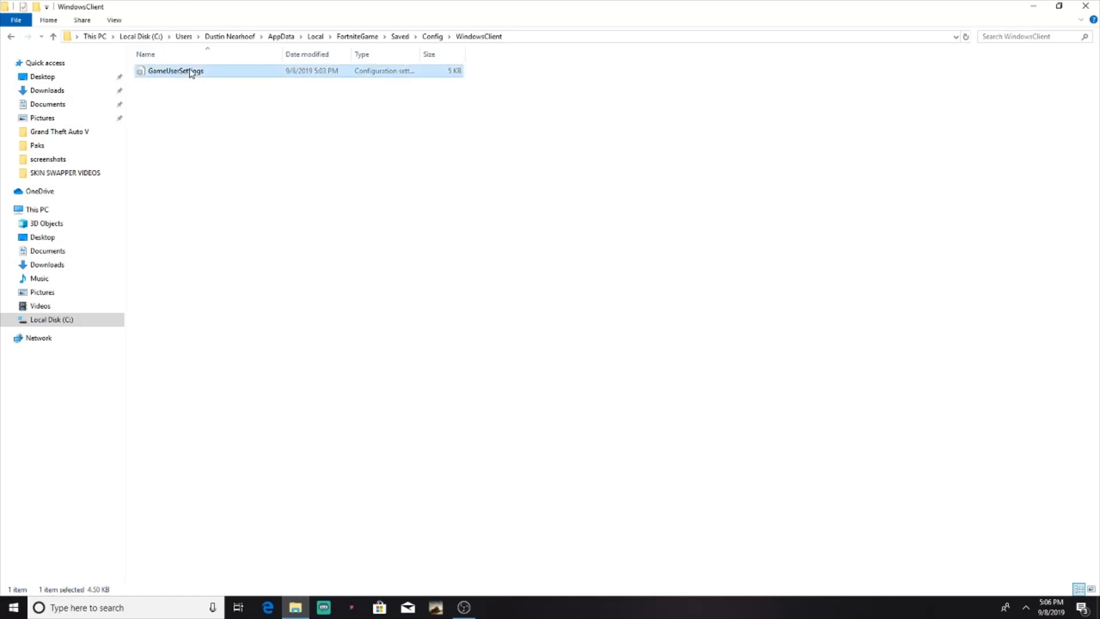
- Uncheck Read-only in GameUserSettings' Properties and confirm with OK
{"action": "right_click", "coordinate": [175, 71]}
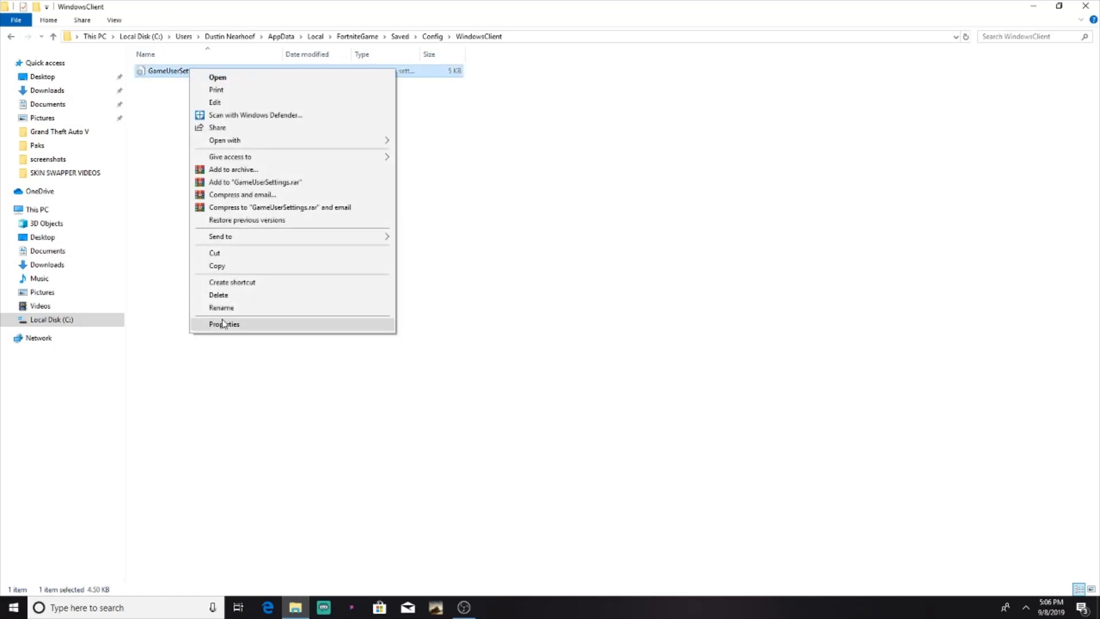
{"action": "left_click", "coordinate": [224, 323]}
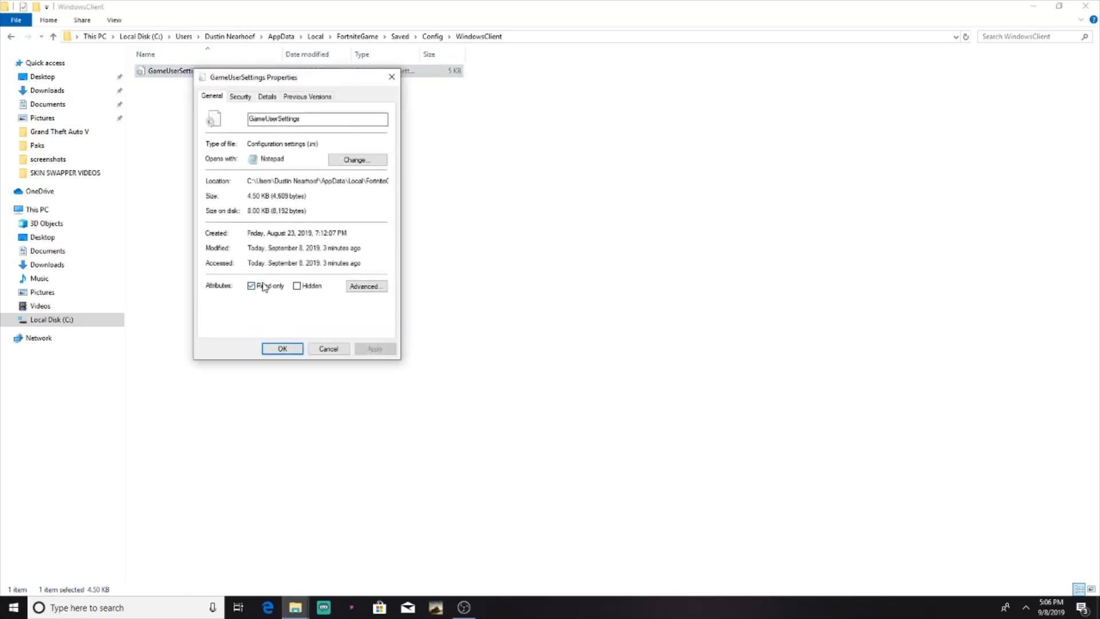
{"action": "left_click", "coordinate": [251, 286]}
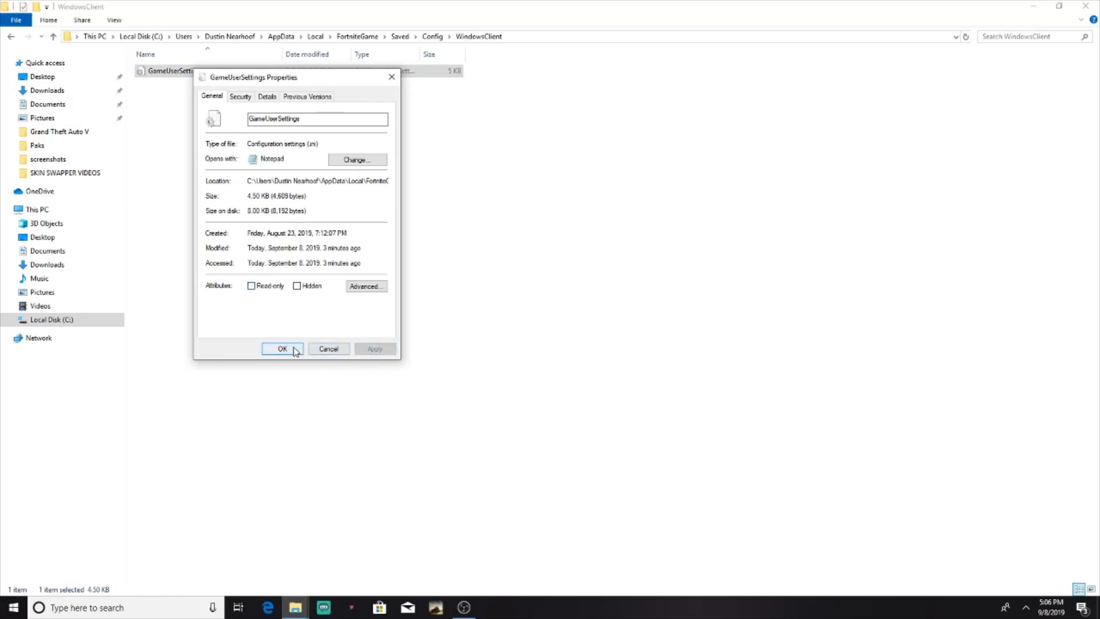
{"action": "left_click", "coordinate": [282, 349]}
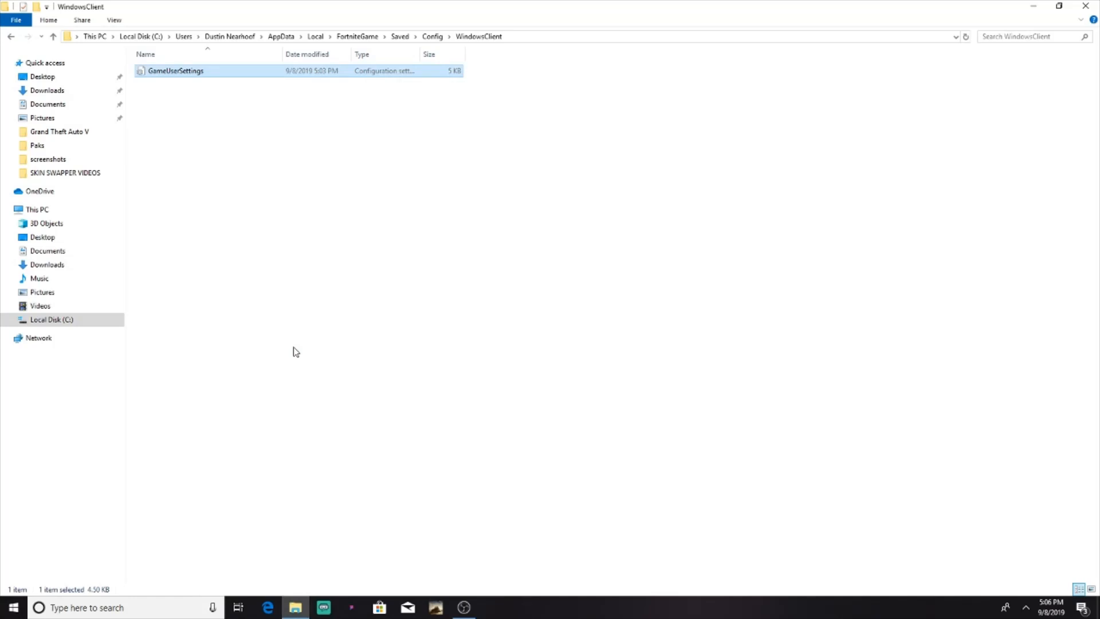
- Open GameUserSettings in Notepad and bring up Edit > Replace
{"action": "double_click", "coordinate": [176, 70]}
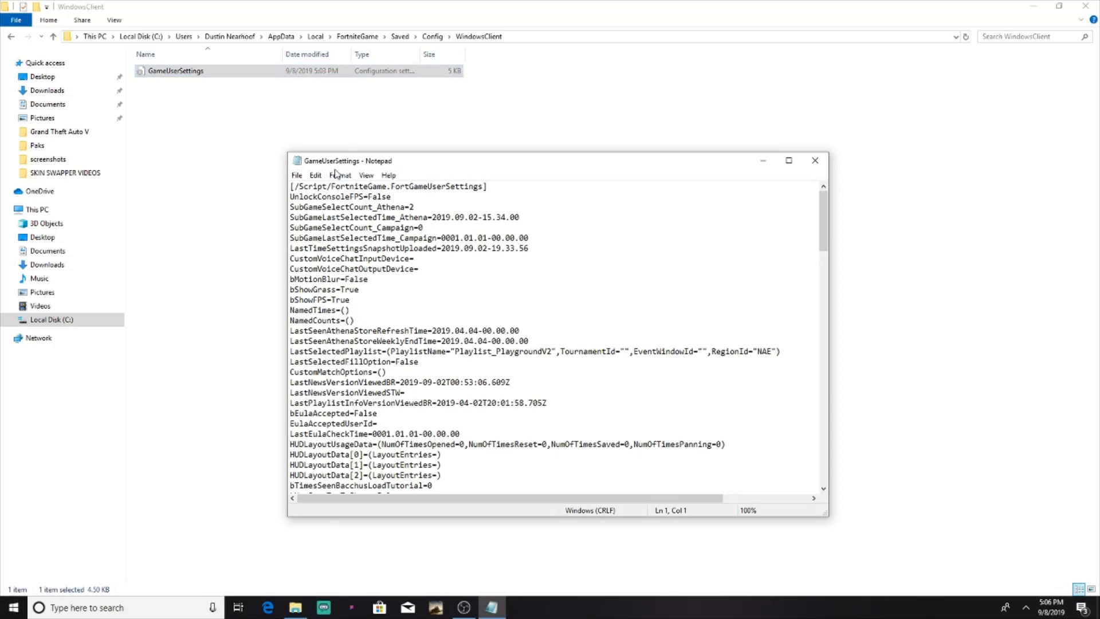
{"action": "left_click", "coordinate": [315, 175]}
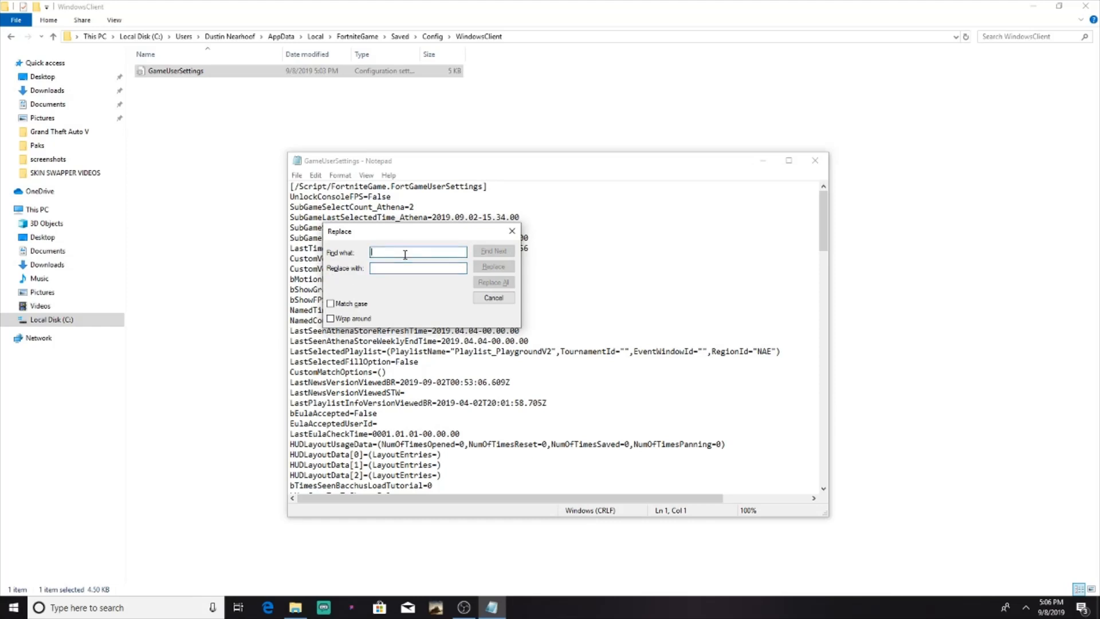
- Set Find what to 1920 and Replace with to 1444 in Notepad's Replace dialog
{"action": "type", "text": "1920"}
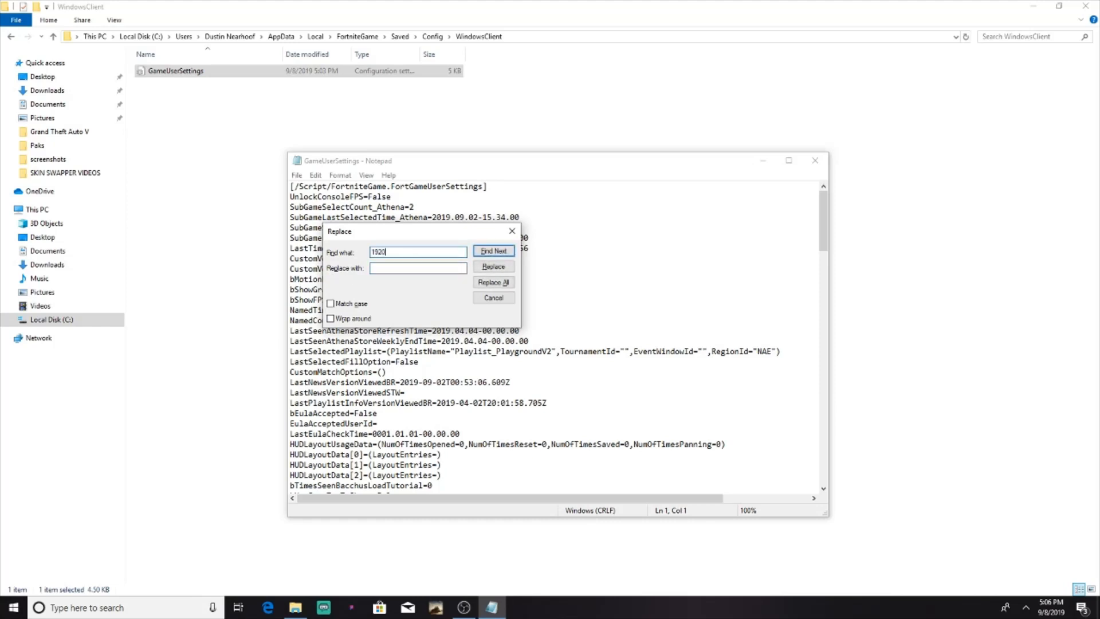
{"action": "left_click", "coordinate": [418, 267]}
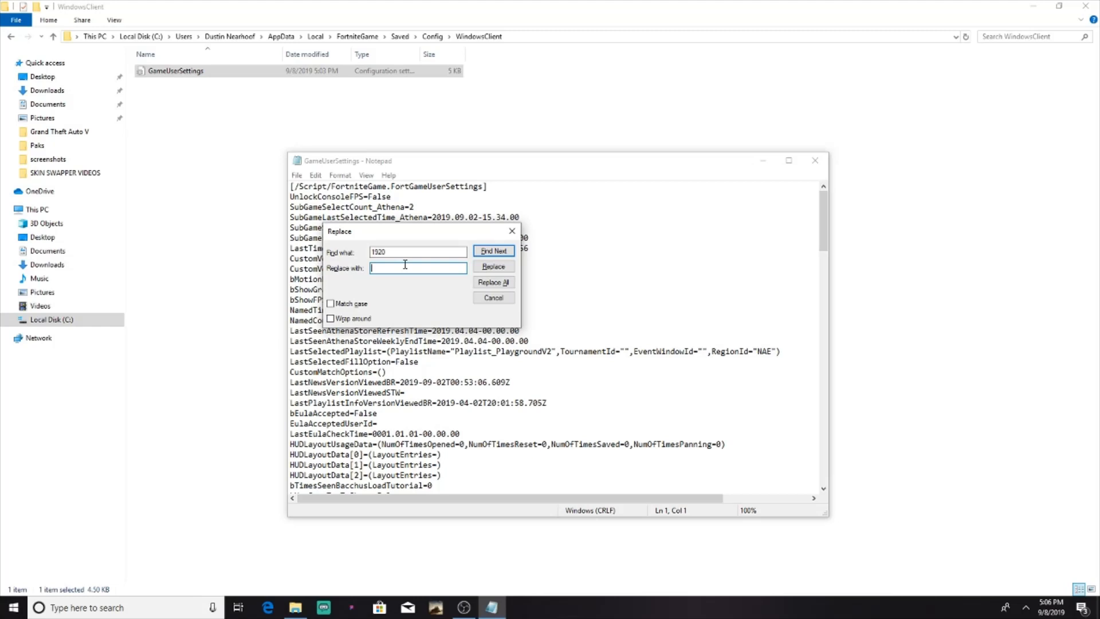
{"action": "type", "text": "1444"}
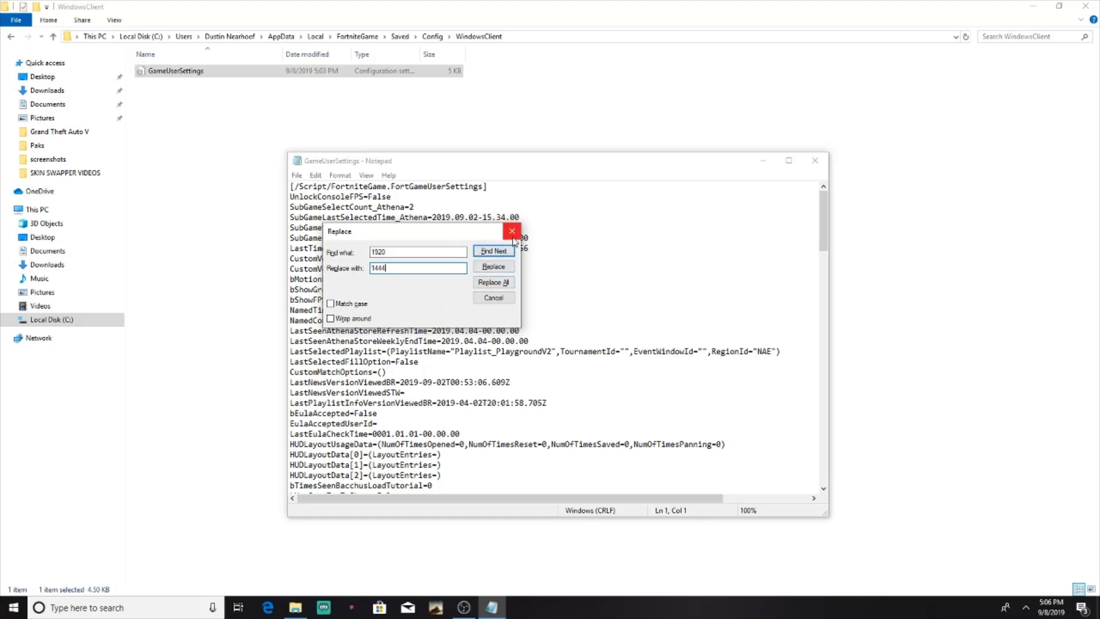
- Replace all 1920 widths with 1444, close the dialog and check the resolution values
{"action": "left_click", "coordinate": [511, 231]}
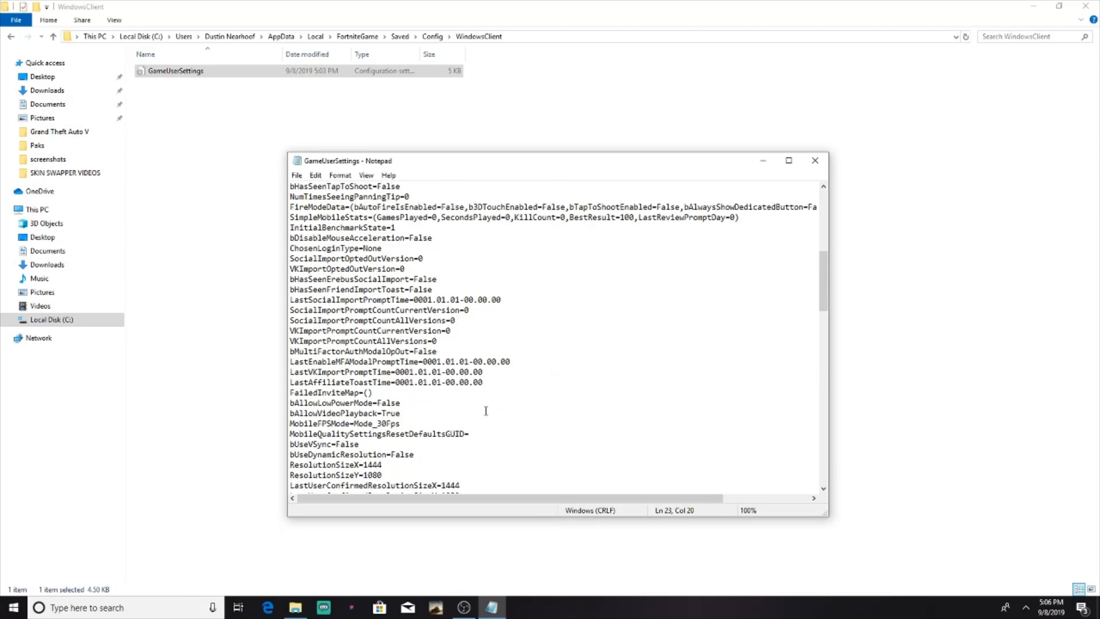
{"action": "scroll", "scroll_direction": "down", "scroll_amount": 3}
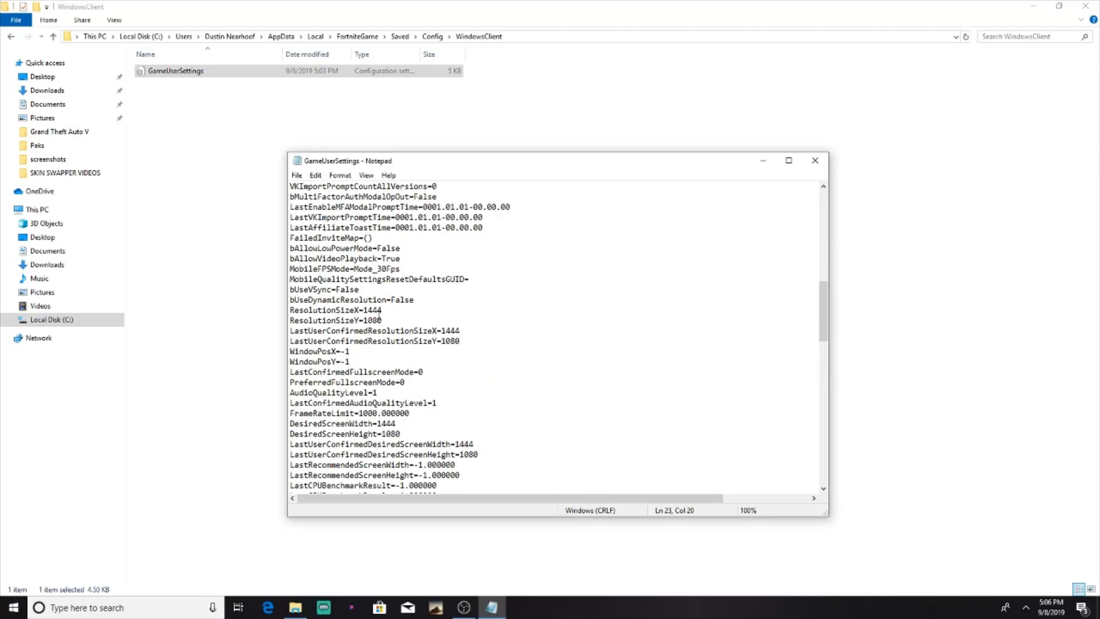
{"action": "mouse_move", "coordinate": [286, 315]}
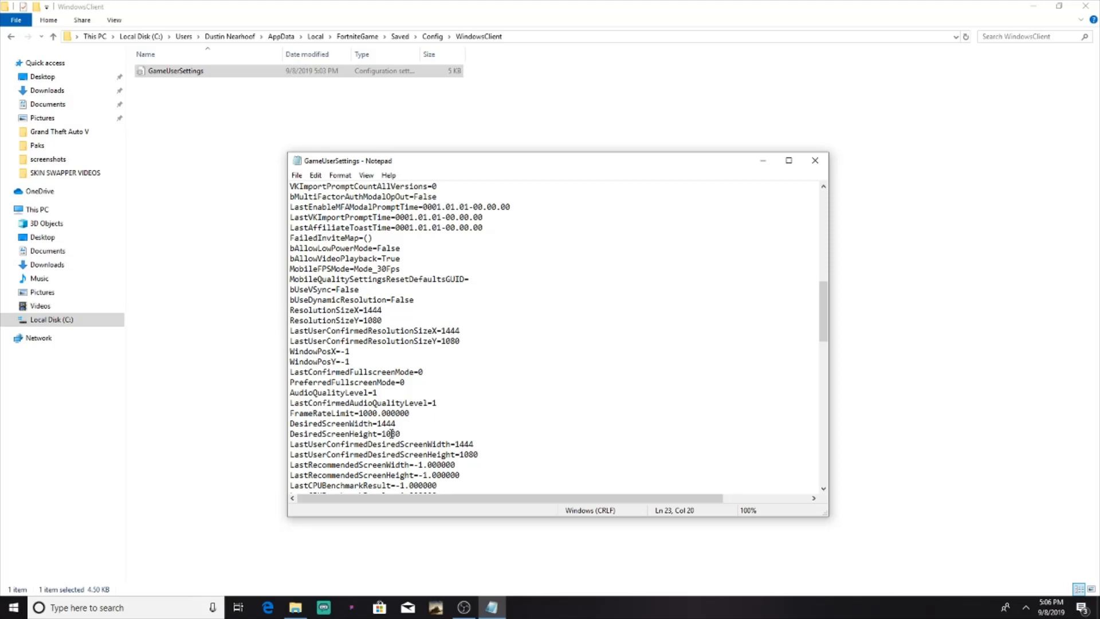
{"action": "left_click", "coordinate": [296, 175]}
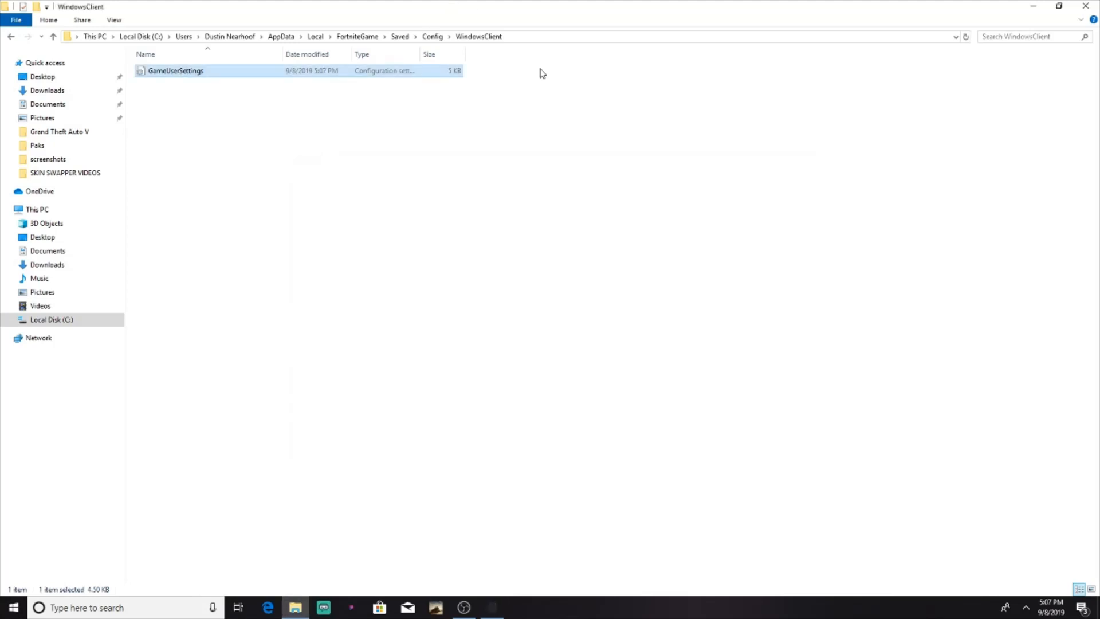
- Re-enable Read-only in GameUserSettings' Properties and confirm with OK
{"action": "right_click", "coordinate": [175, 70]}
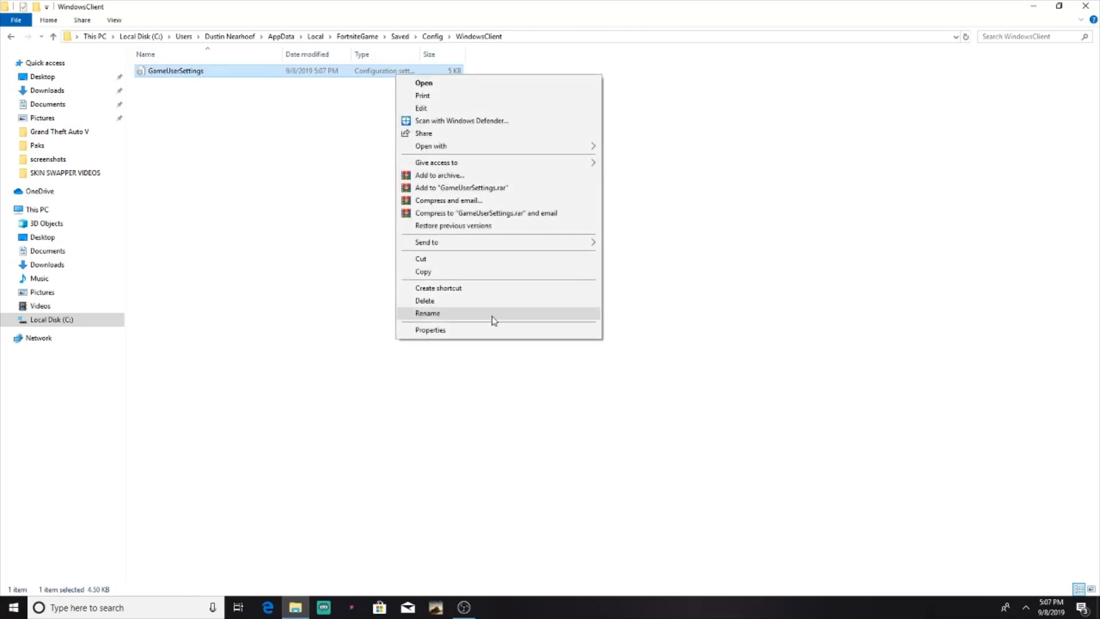
{"action": "left_click", "coordinate": [430, 330]}
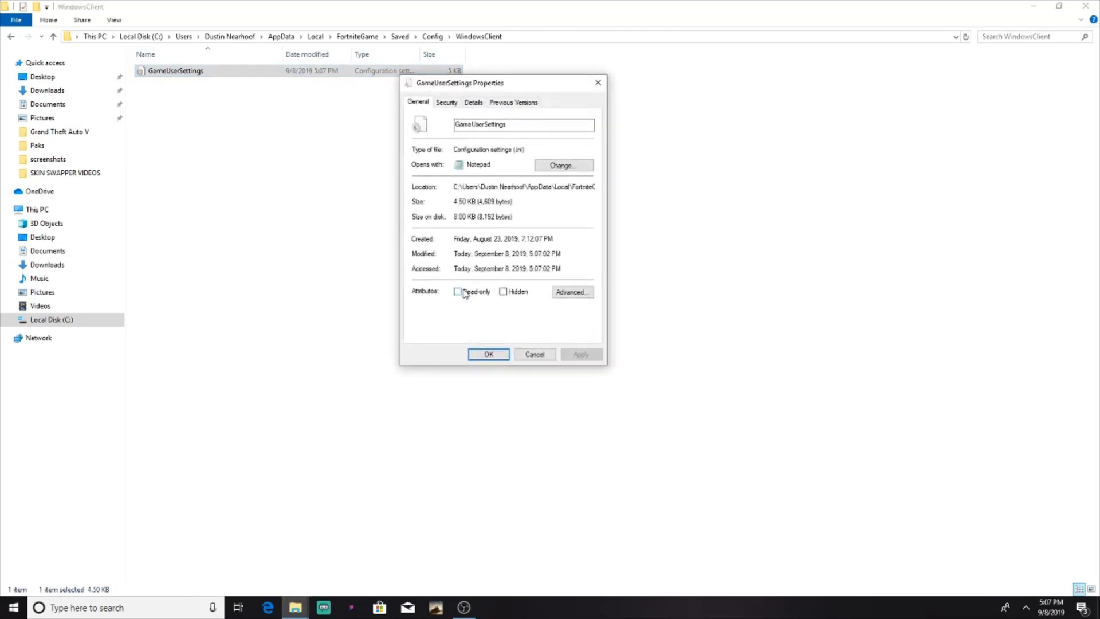
{"action": "left_click", "coordinate": [459, 291]}
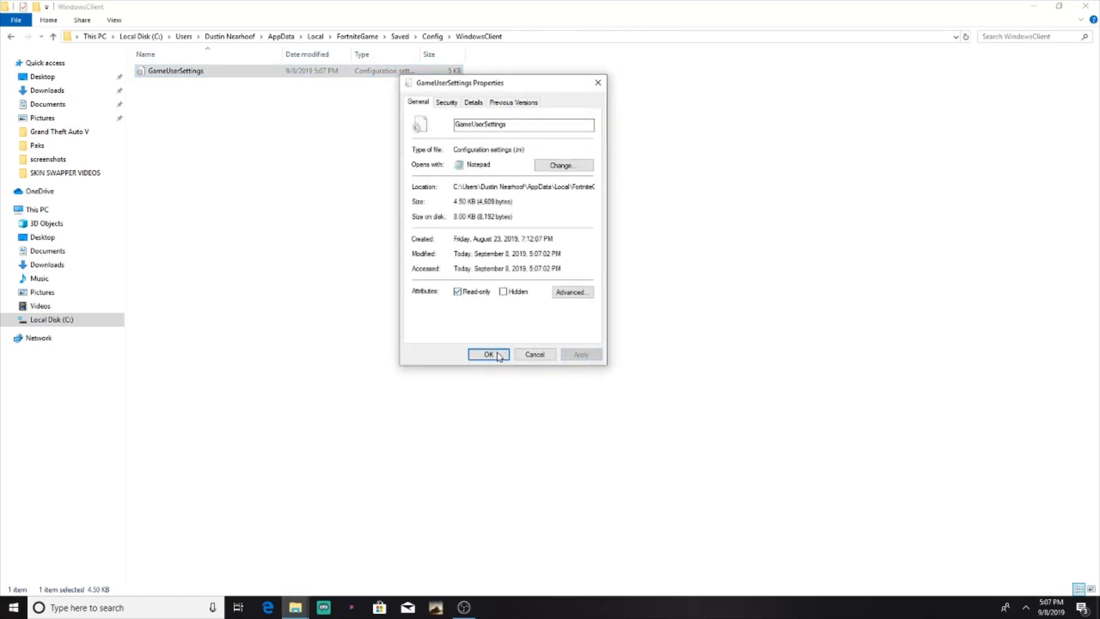
{"action": "left_click", "coordinate": [488, 354]}
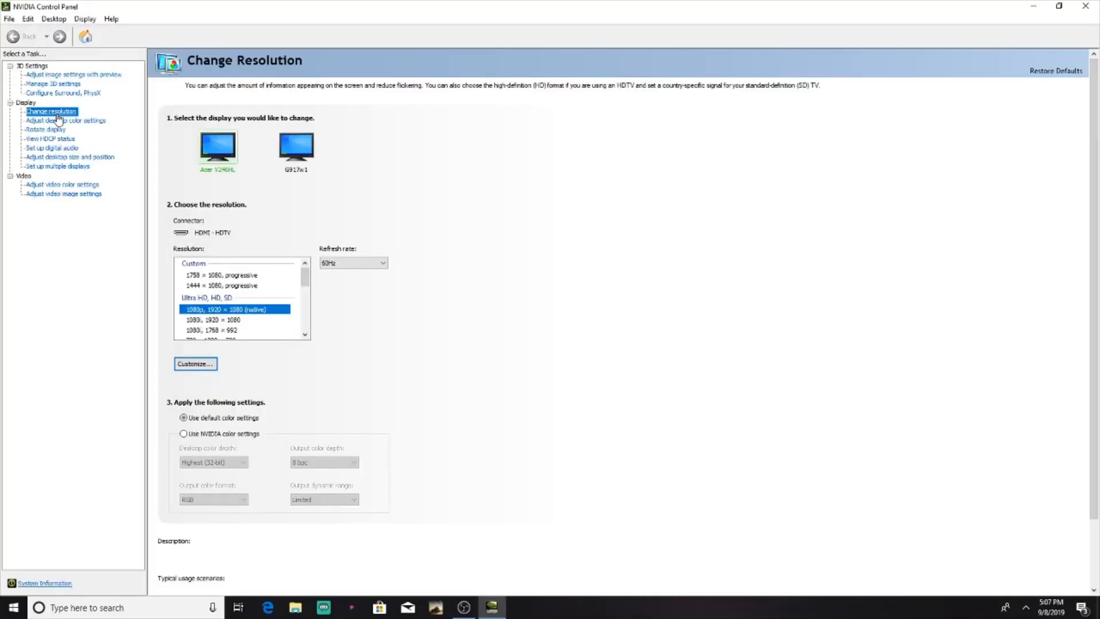
{"action": "mouse_move", "coordinate": [43, 113]}
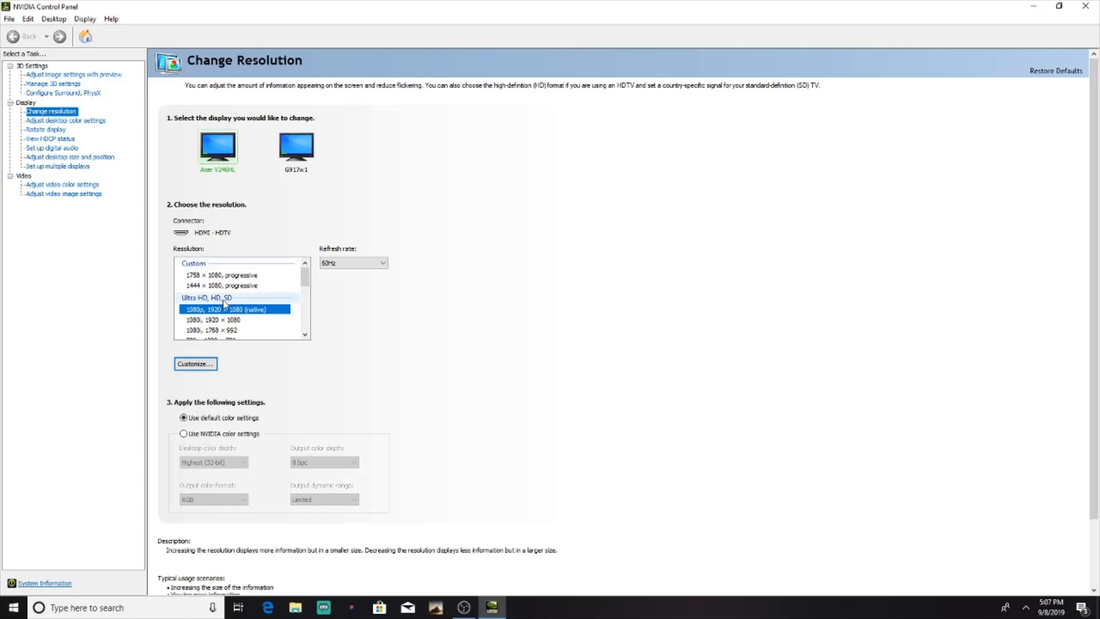
{"action": "mouse_move", "coordinate": [219, 300]}
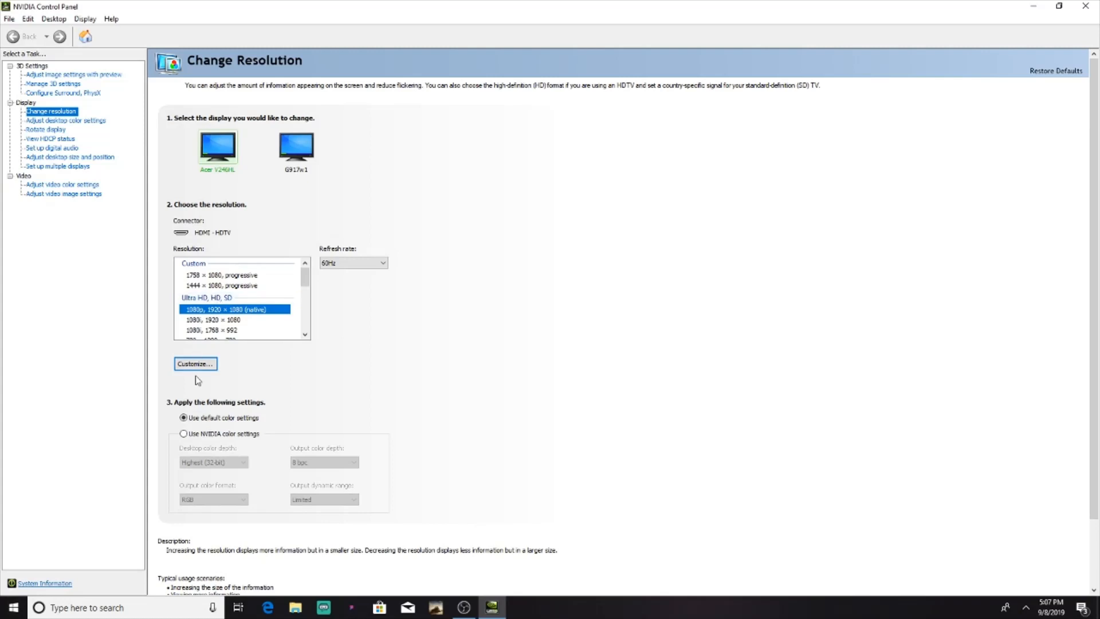
- Test a 1444 x 1080 custom resolution, dismiss the duplicate warning and close the creator
{"action": "left_click", "coordinate": [194, 363]}
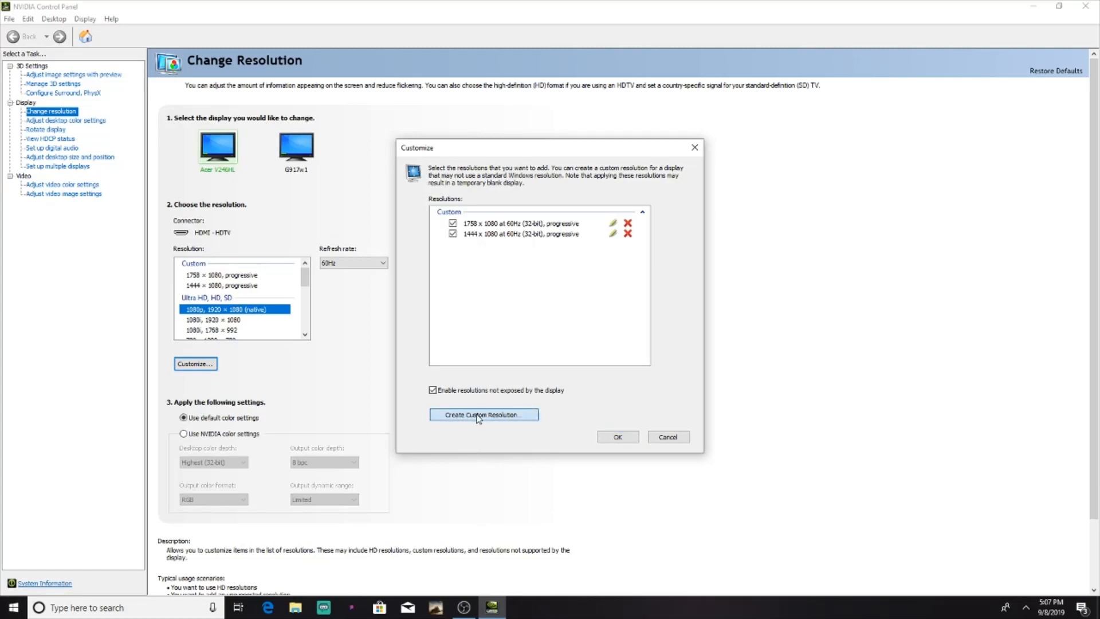
{"action": "left_click", "coordinate": [482, 415]}
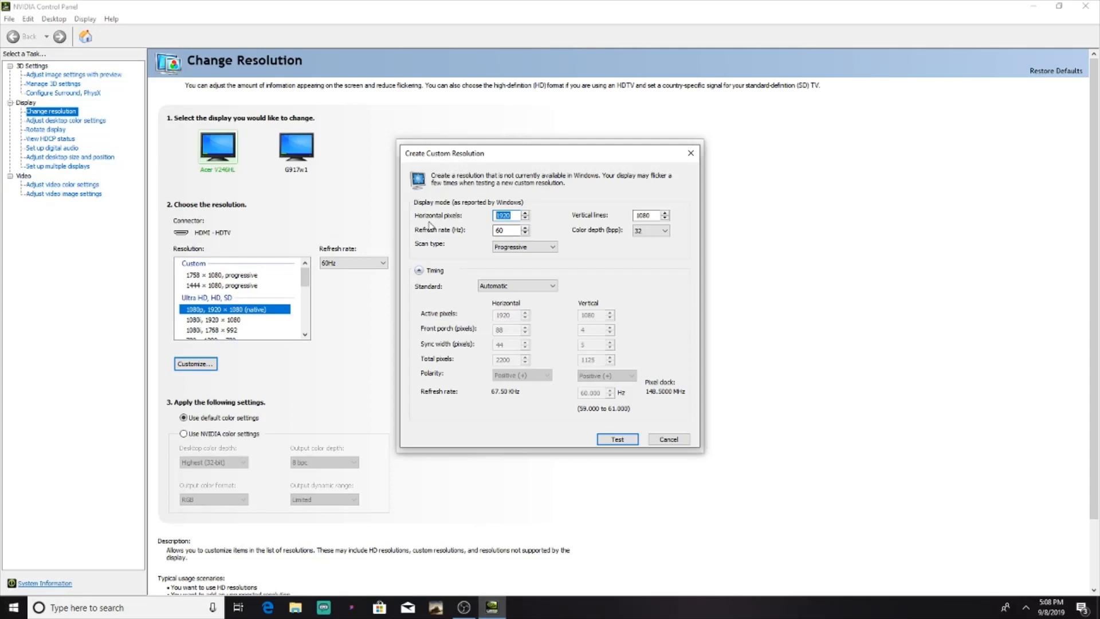
{"action": "type", "text": "1444"}
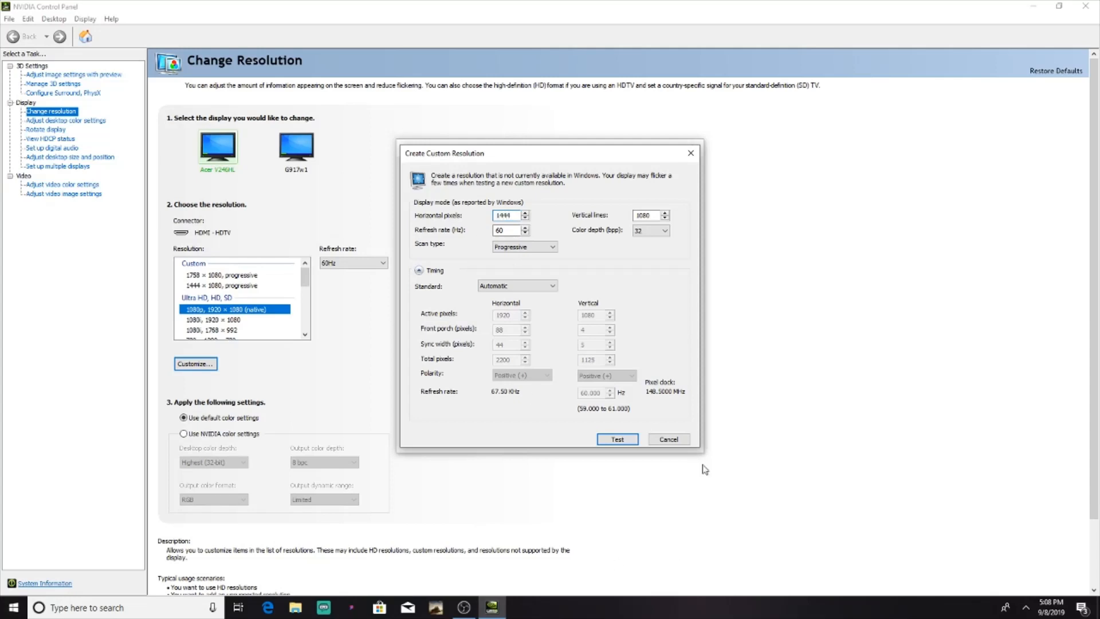
{"action": "left_click", "coordinate": [616, 438]}
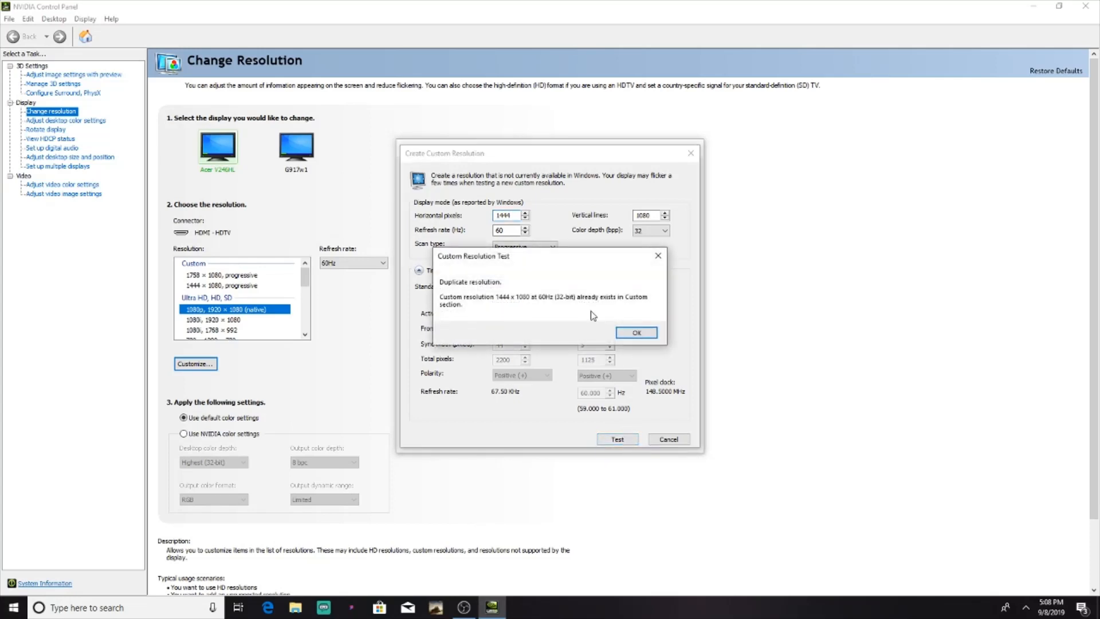
{"action": "left_click", "coordinate": [634, 331]}
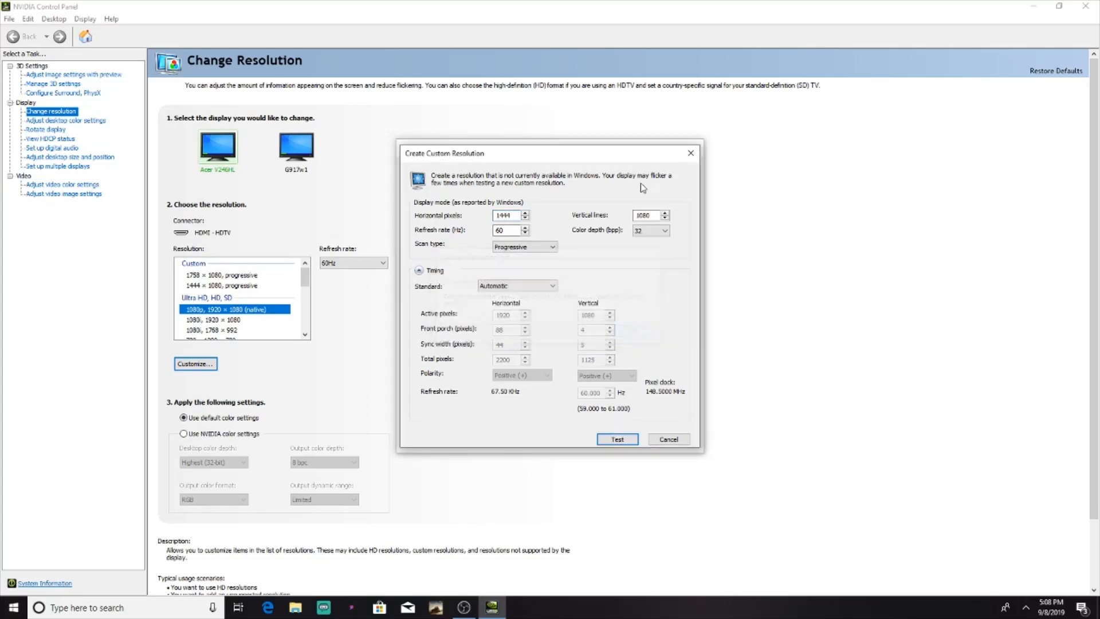
{"action": "mouse_move", "coordinate": [690, 153]}
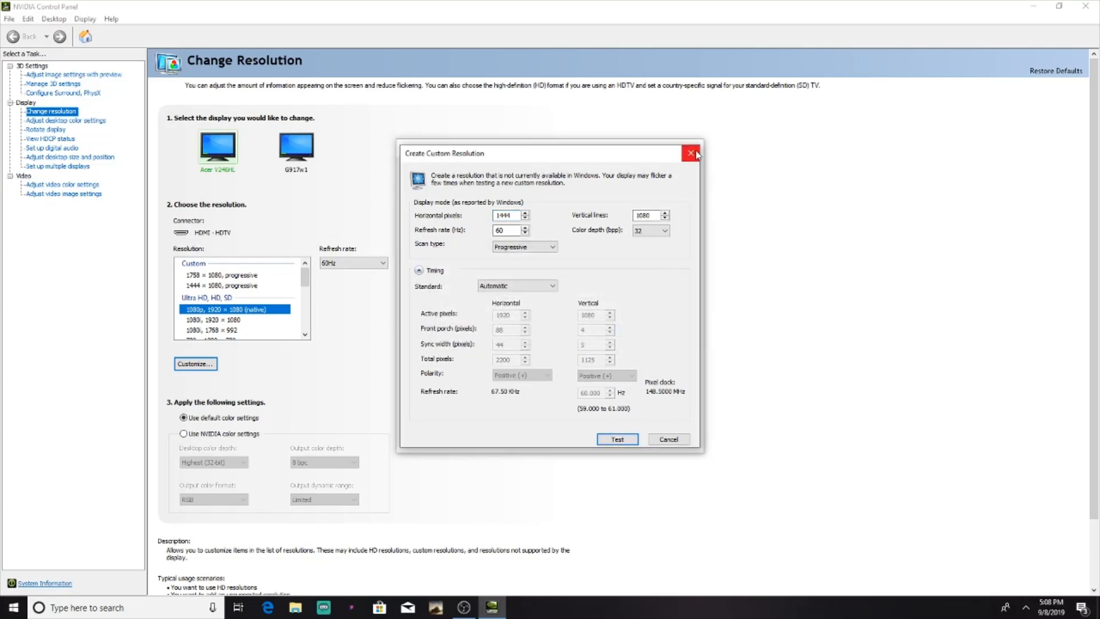
{"action": "left_click", "coordinate": [691, 153]}
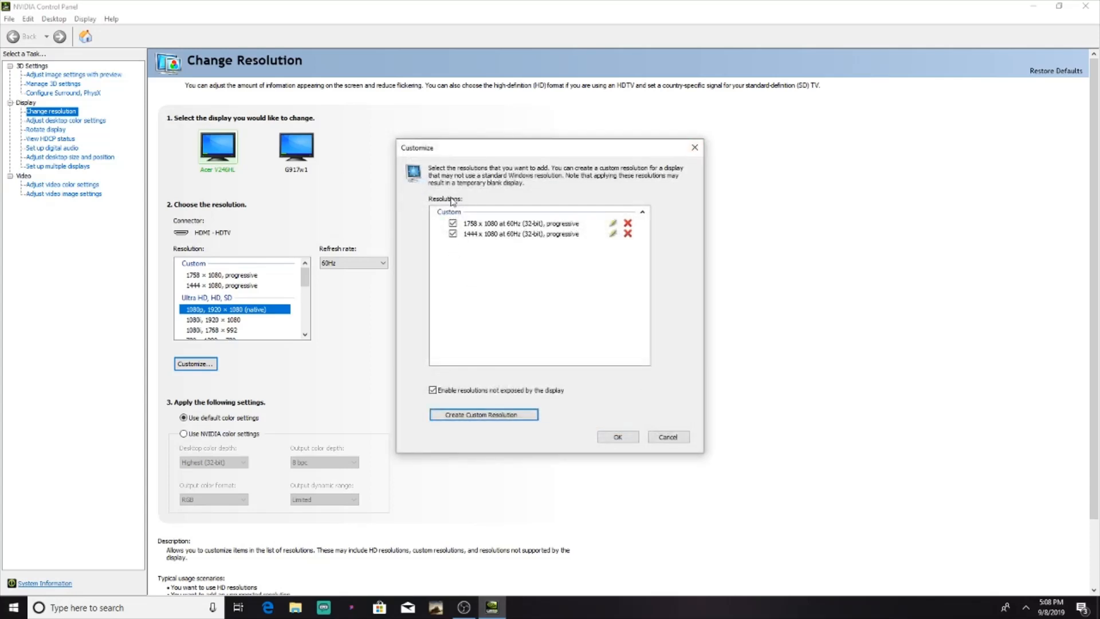
{"action": "mouse_move", "coordinate": [600, 449]}
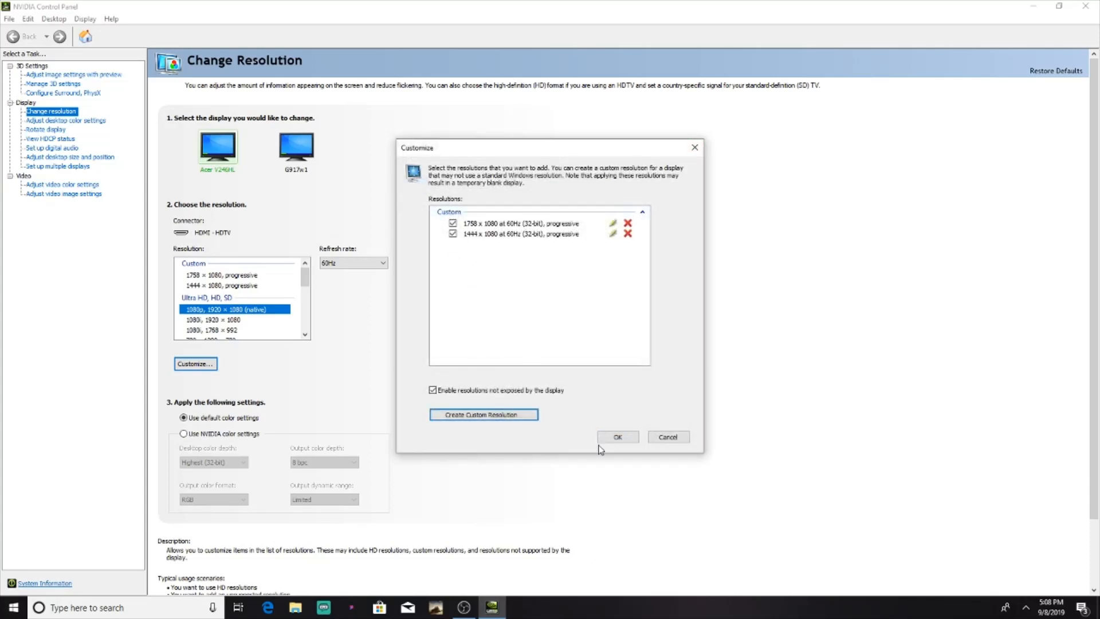
{"action": "mouse_move", "coordinate": [555, 374]}
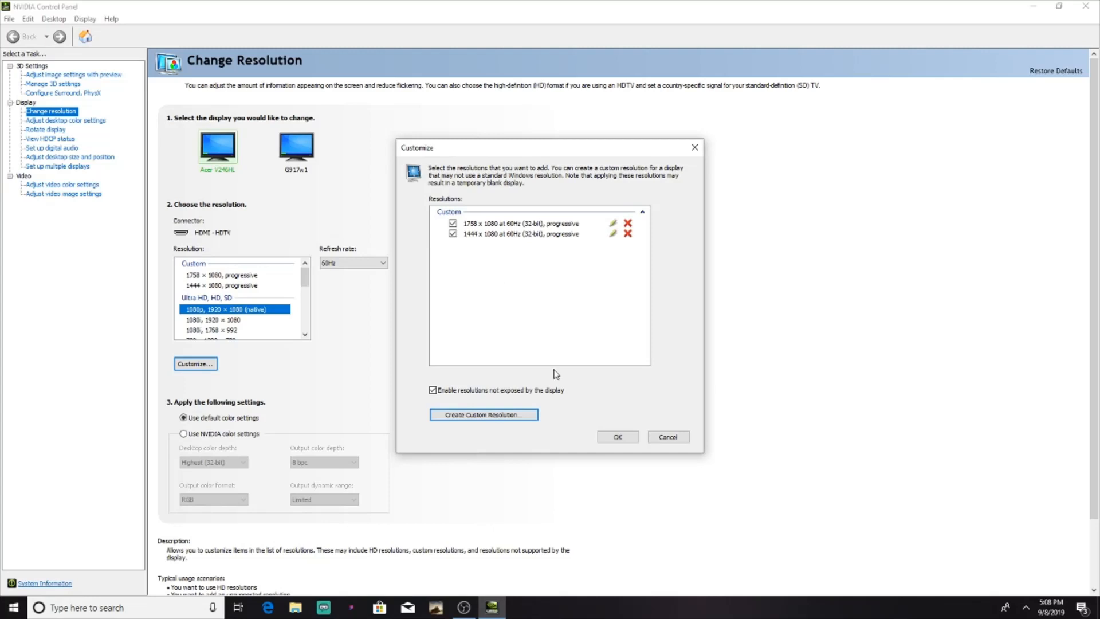
{"action": "mouse_move", "coordinate": [618, 437]}
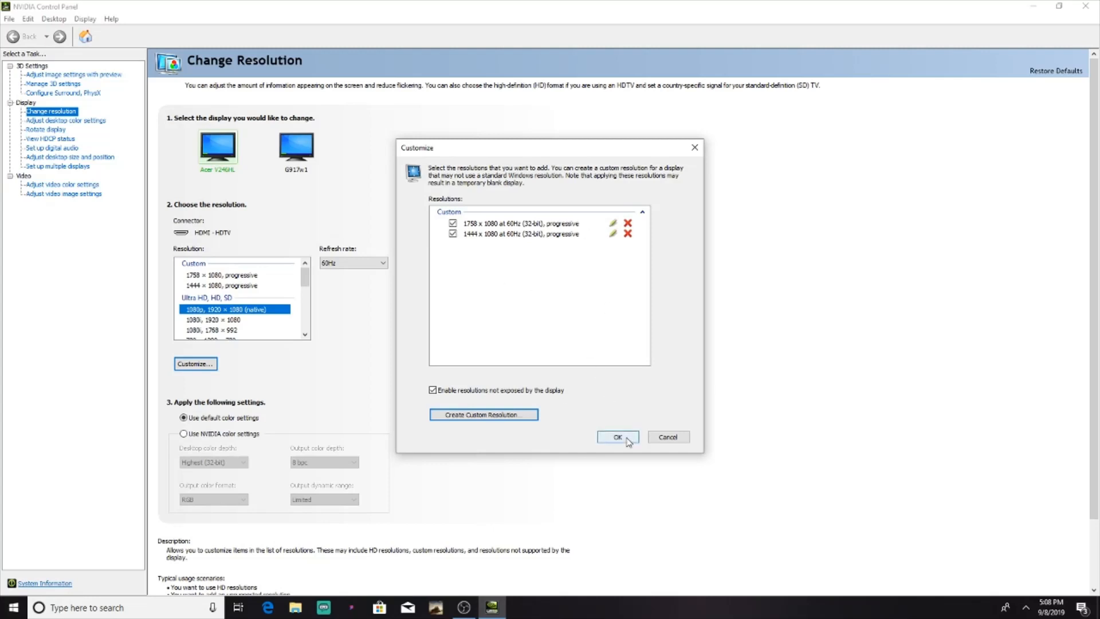
- Select the 1444 x 1080 custom resolution, apply it and keep the changes
{"action": "left_click", "coordinate": [616, 437]}
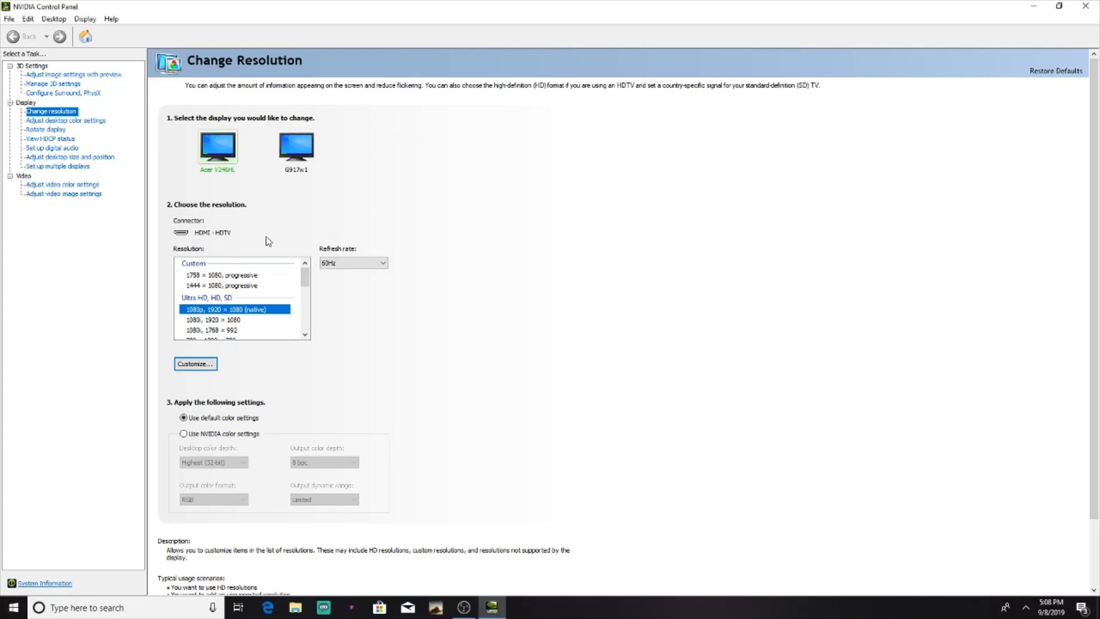
{"action": "left_click", "coordinate": [223, 285]}
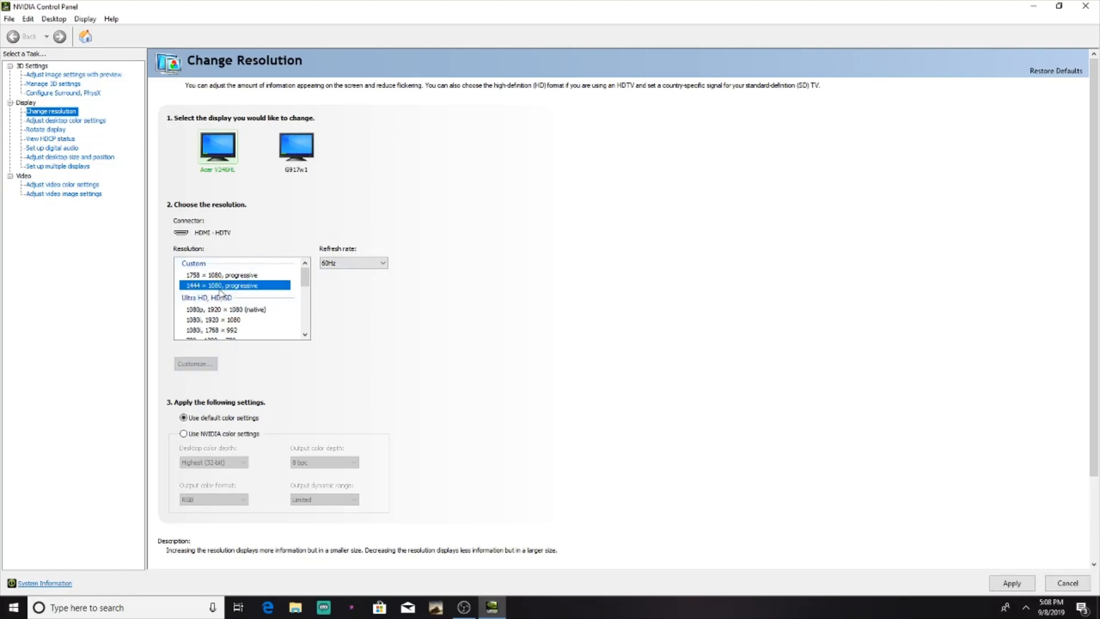
{"action": "mouse_move", "coordinate": [1018, 568]}
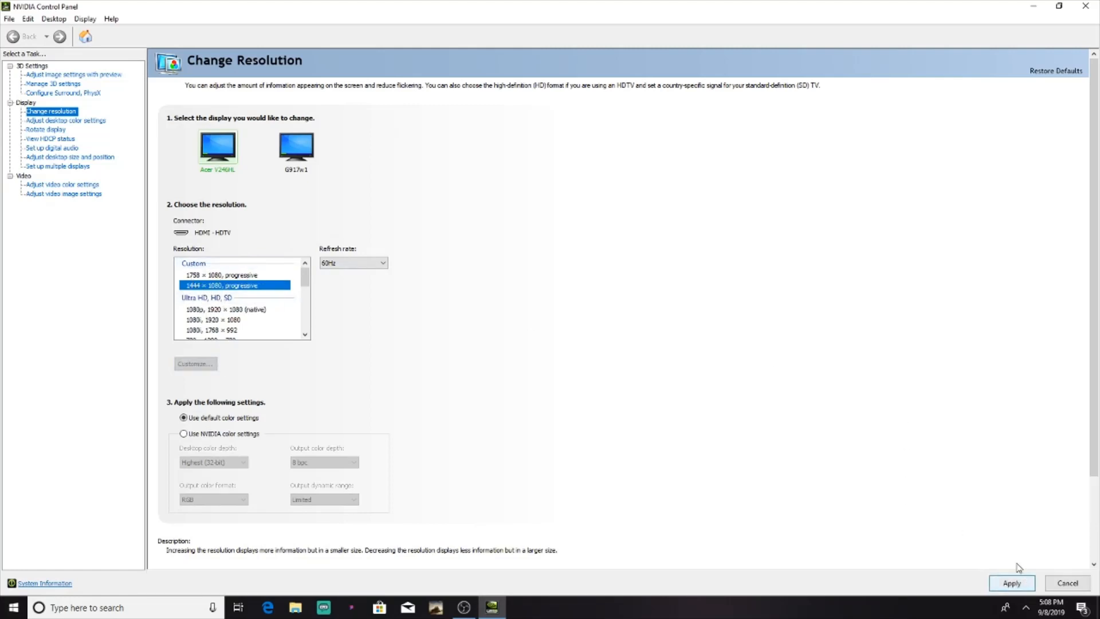
{"action": "mouse_move", "coordinate": [1012, 583]}
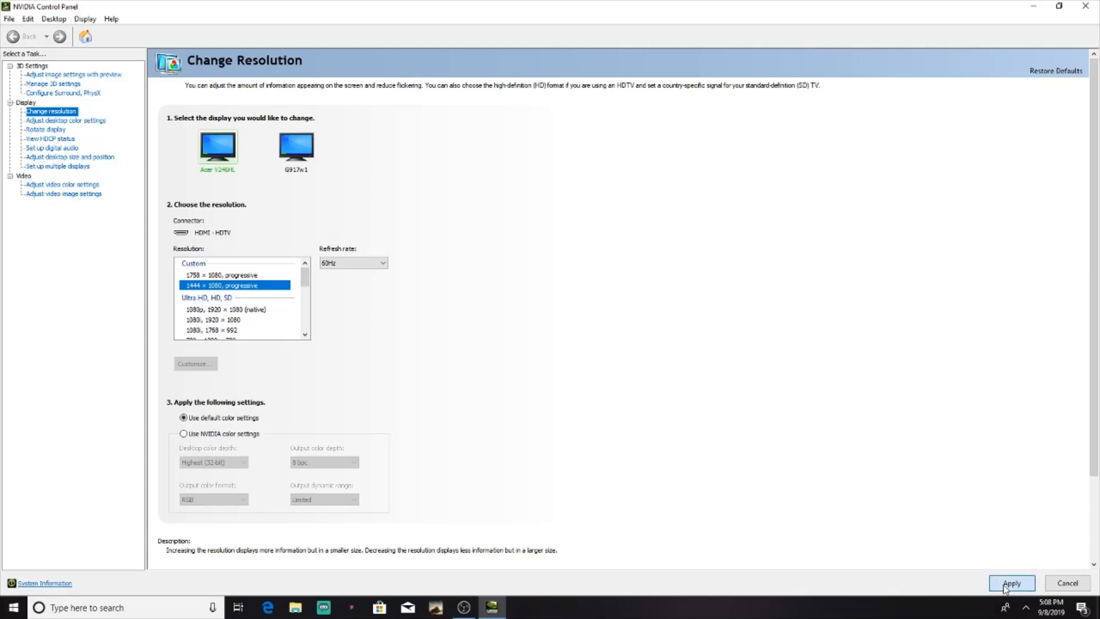
{"action": "left_click", "coordinate": [1011, 583]}
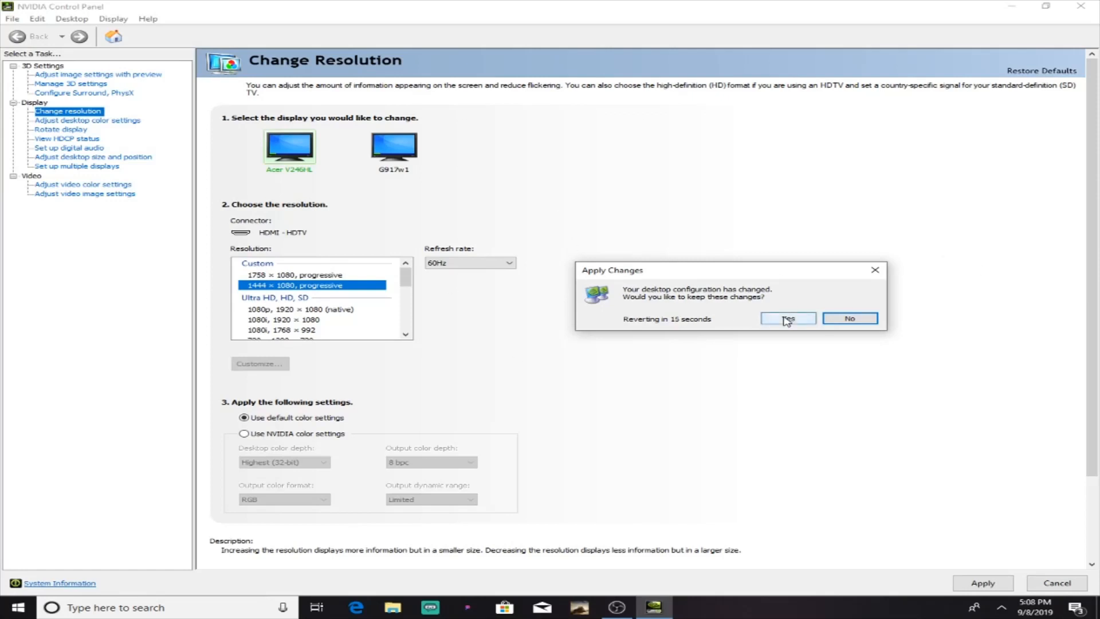
{"action": "left_click", "coordinate": [785, 318]}
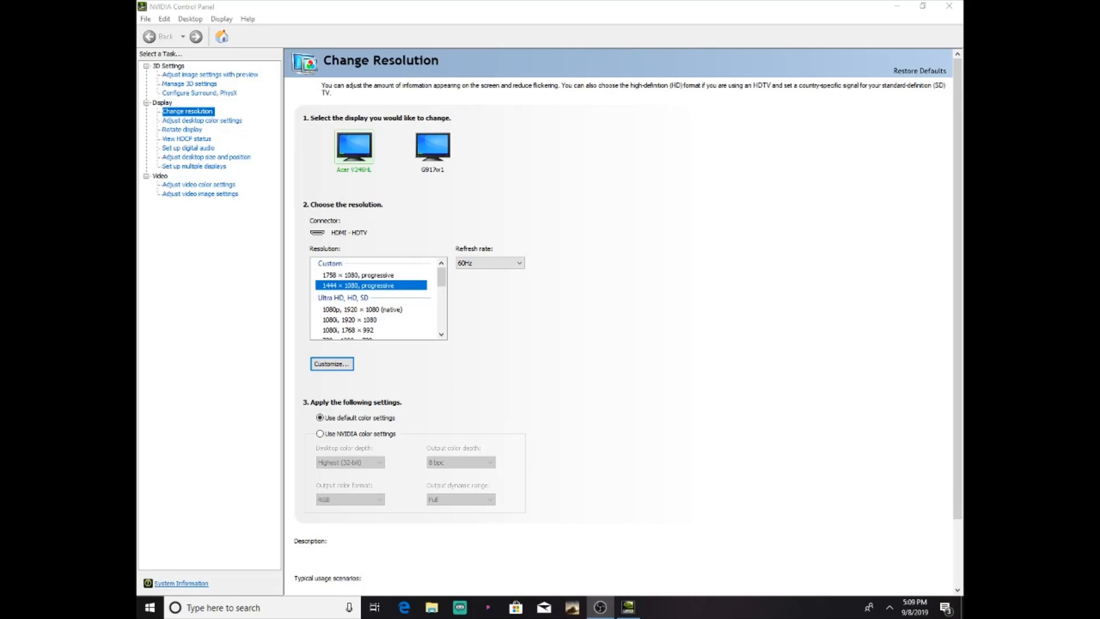
{"action": "mouse_move", "coordinate": [459, 578]}
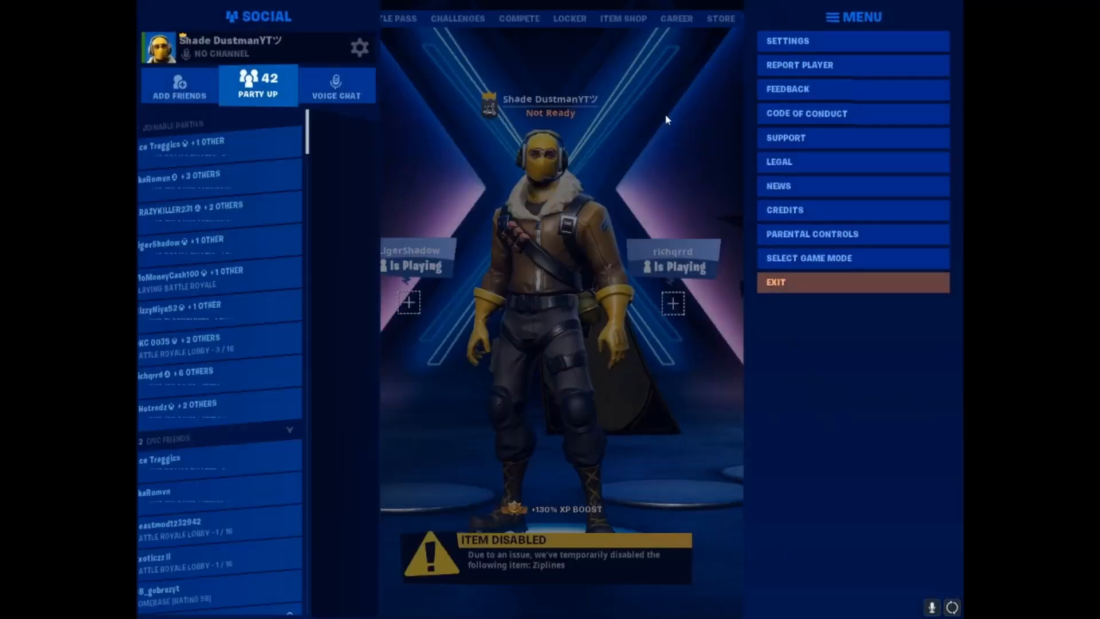
- Open Fortnite's lobby menu from the top-right menu icon
{"action": "left_click", "coordinate": [786, 41]}
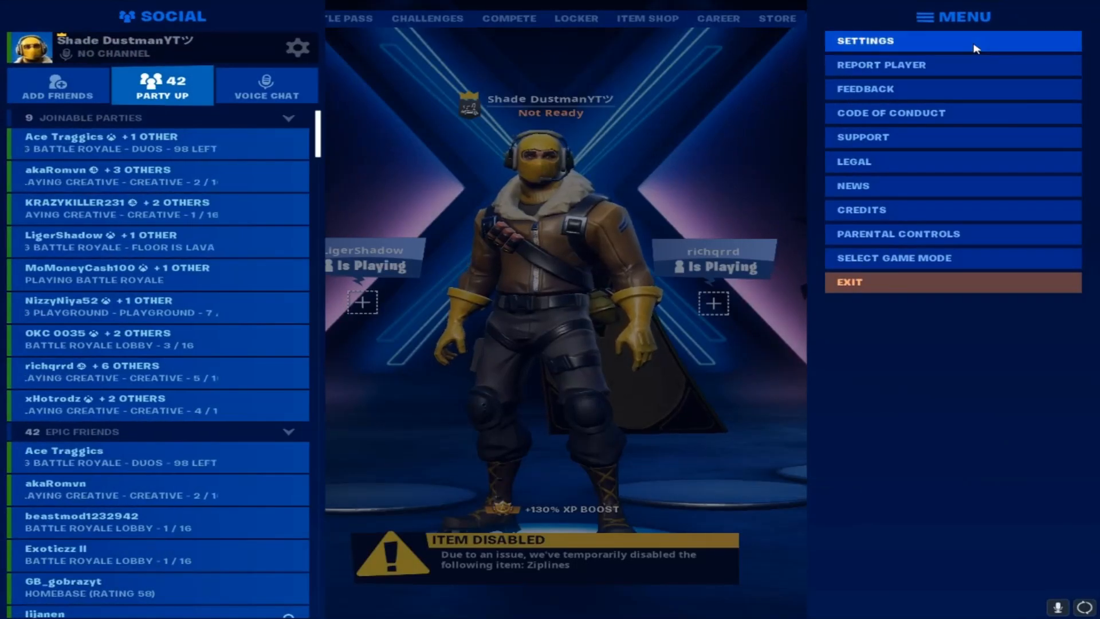
- Confirm Fortnite's video settings show 1444x1080 resolution, then quit the game
{"action": "left_click", "coordinate": [868, 40]}
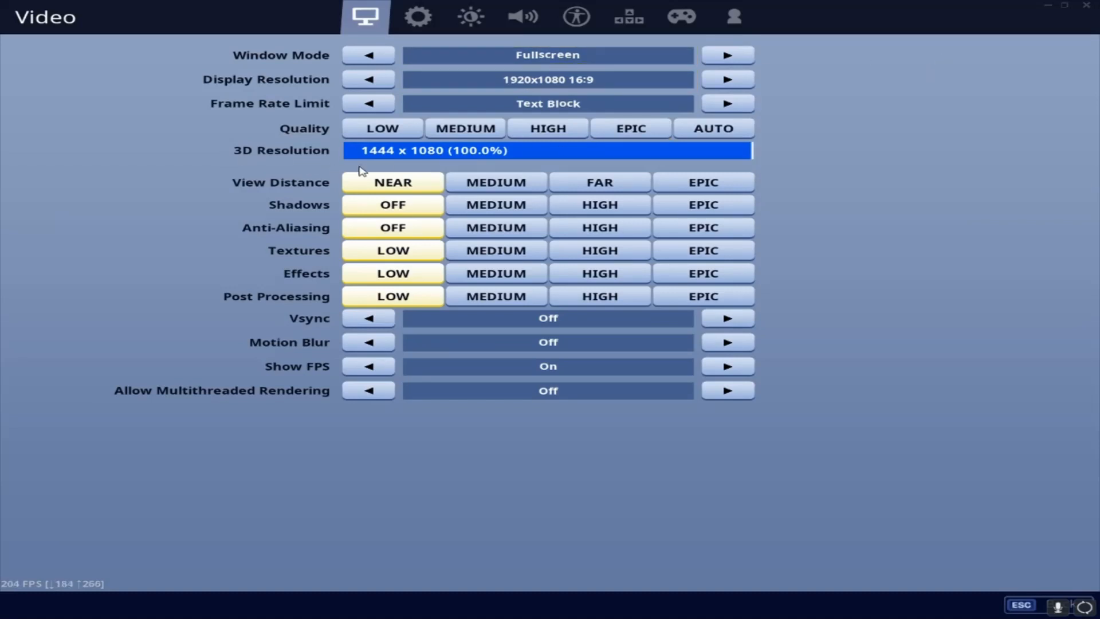
{"action": "mouse_move", "coordinate": [405, 166]}
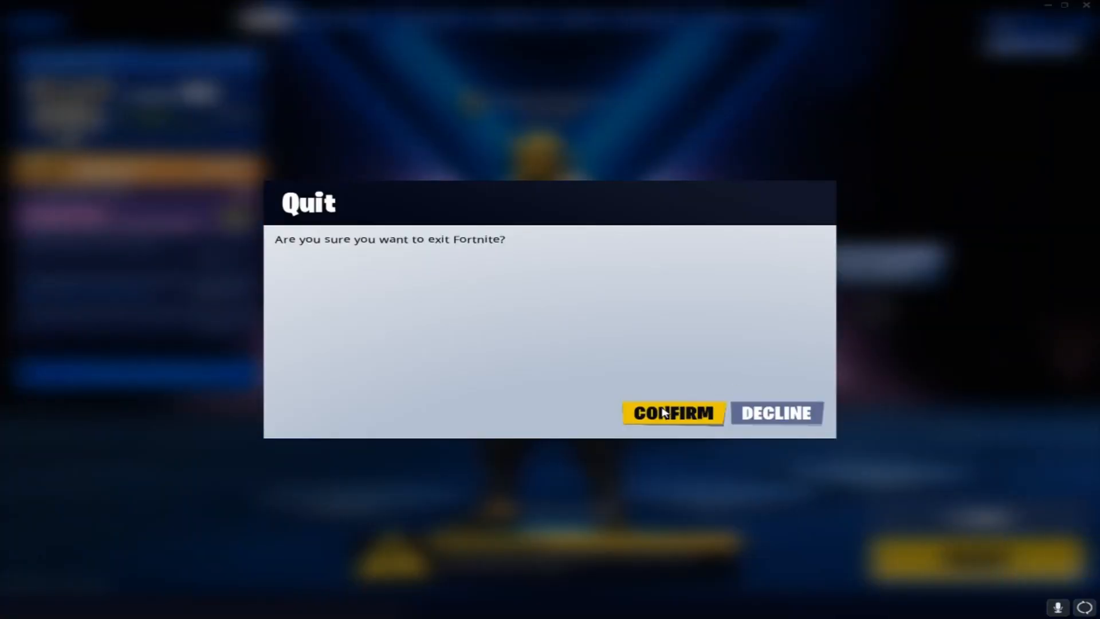
{"action": "left_click", "coordinate": [673, 413]}
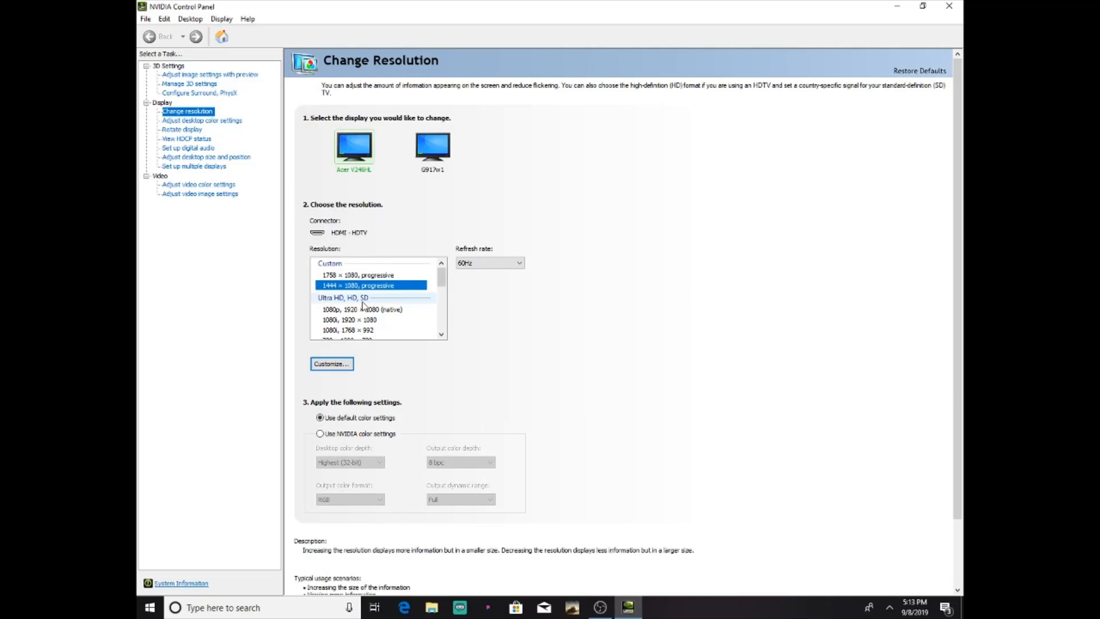
- Apply the native 1920 x 1080 (1080p) desktop resolution and keep the change
{"action": "left_click", "coordinate": [371, 309]}
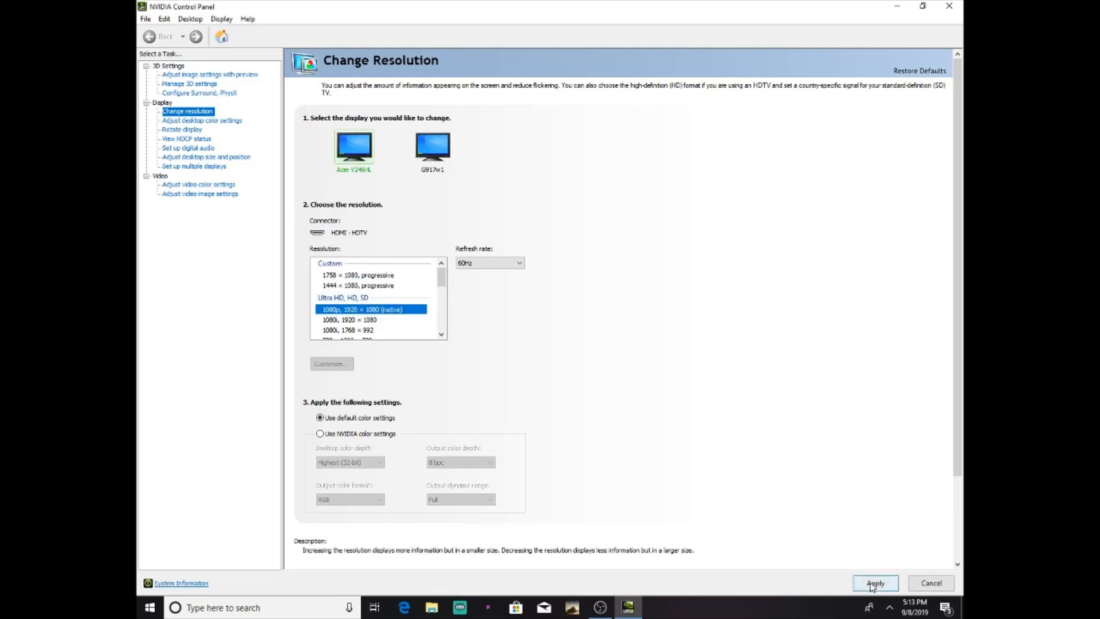
{"action": "left_click", "coordinate": [875, 583]}
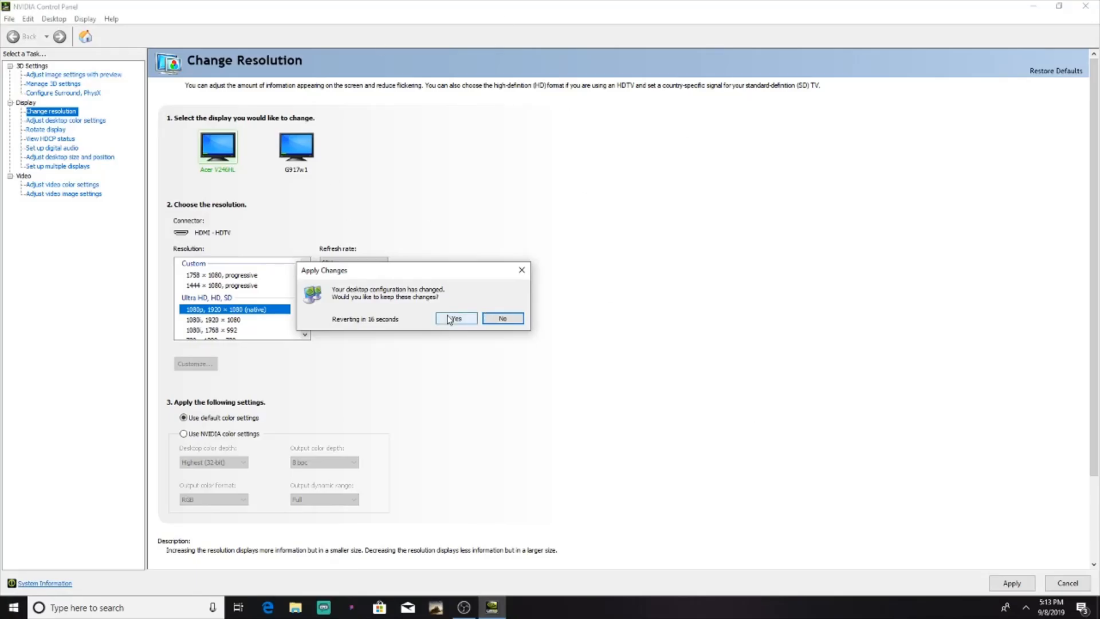
{"action": "left_click", "coordinate": [454, 319]}
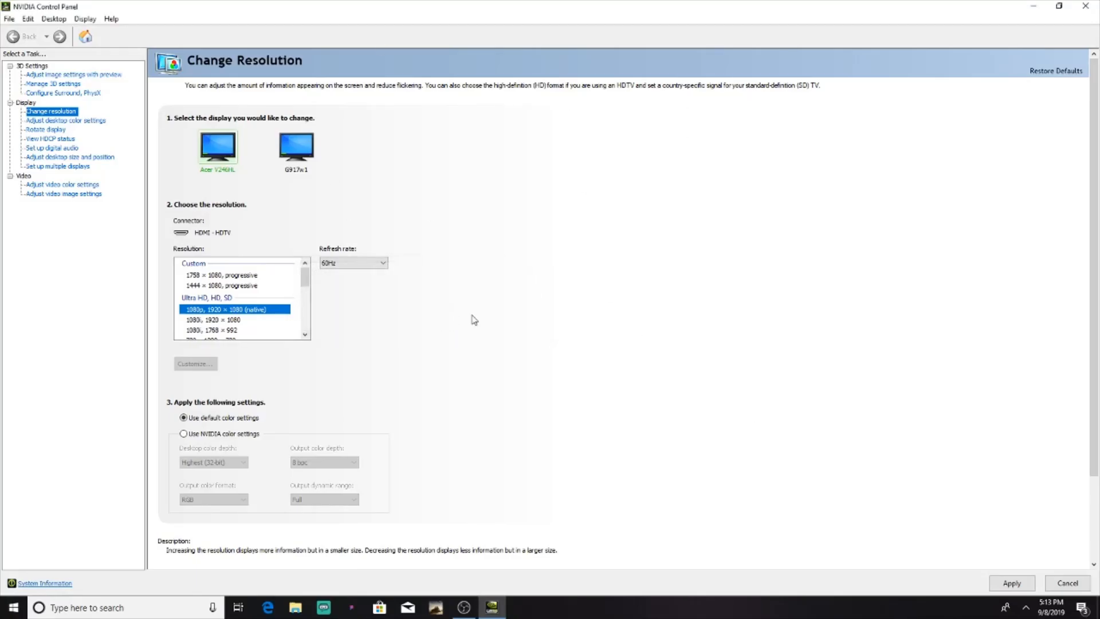